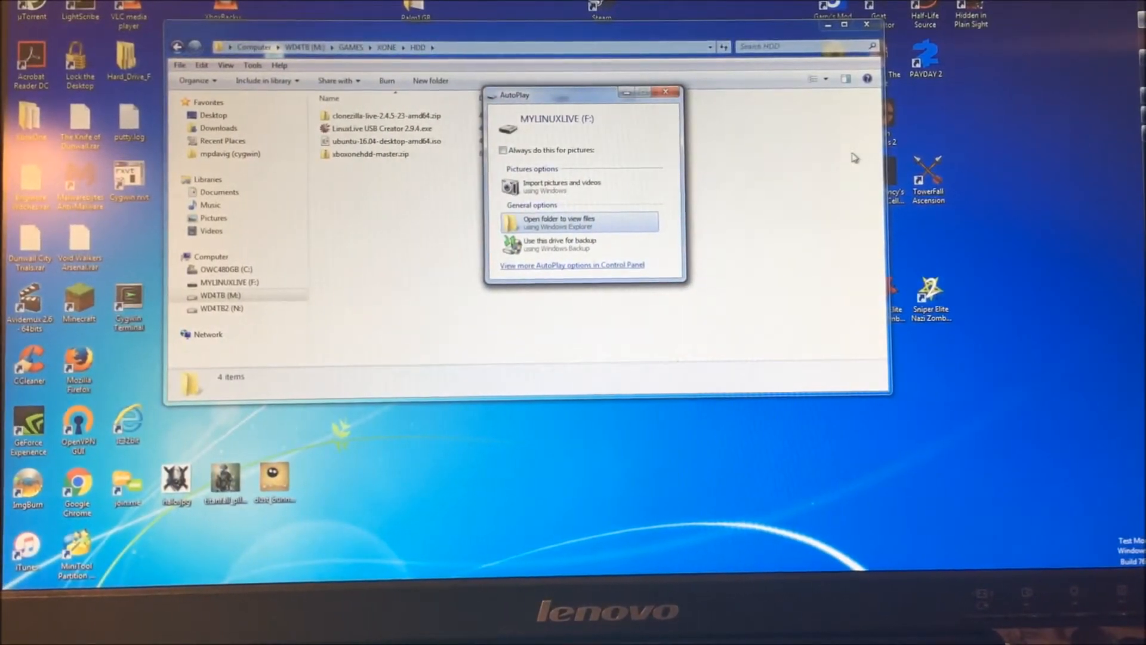
Dismiss AutoPlay and review the Clonezilla zip, LinuxLive installer and Ubuntu 16.04 ISO in HDD
{"action": "left_click", "coordinate": [666, 92]}
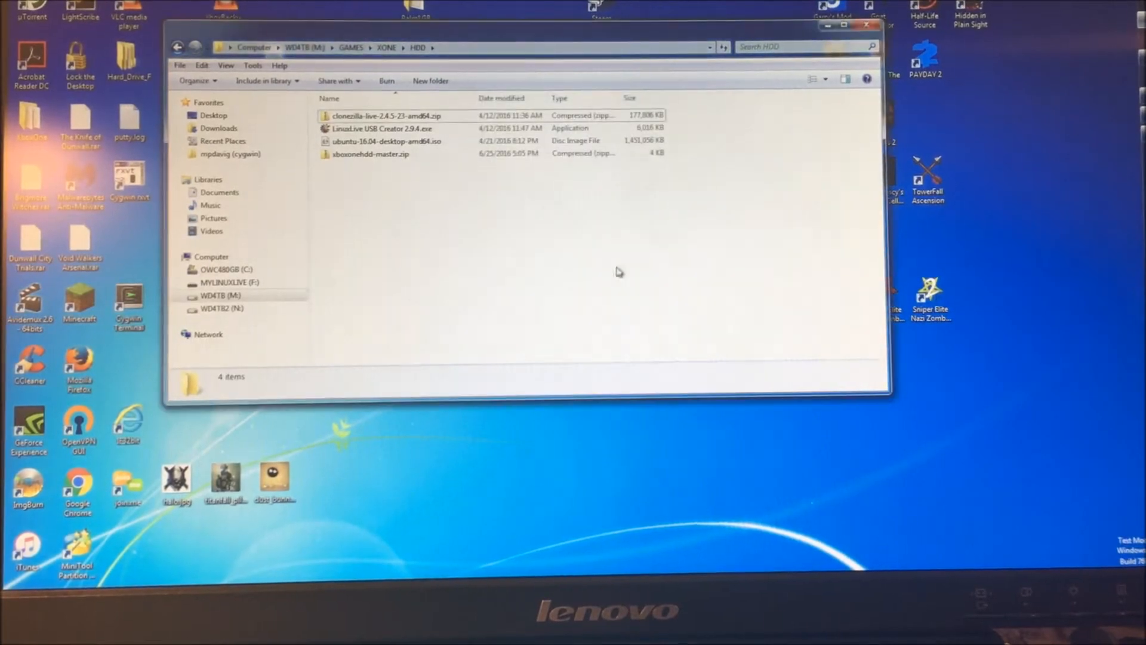
{"action": "left_click", "coordinate": [386, 141]}
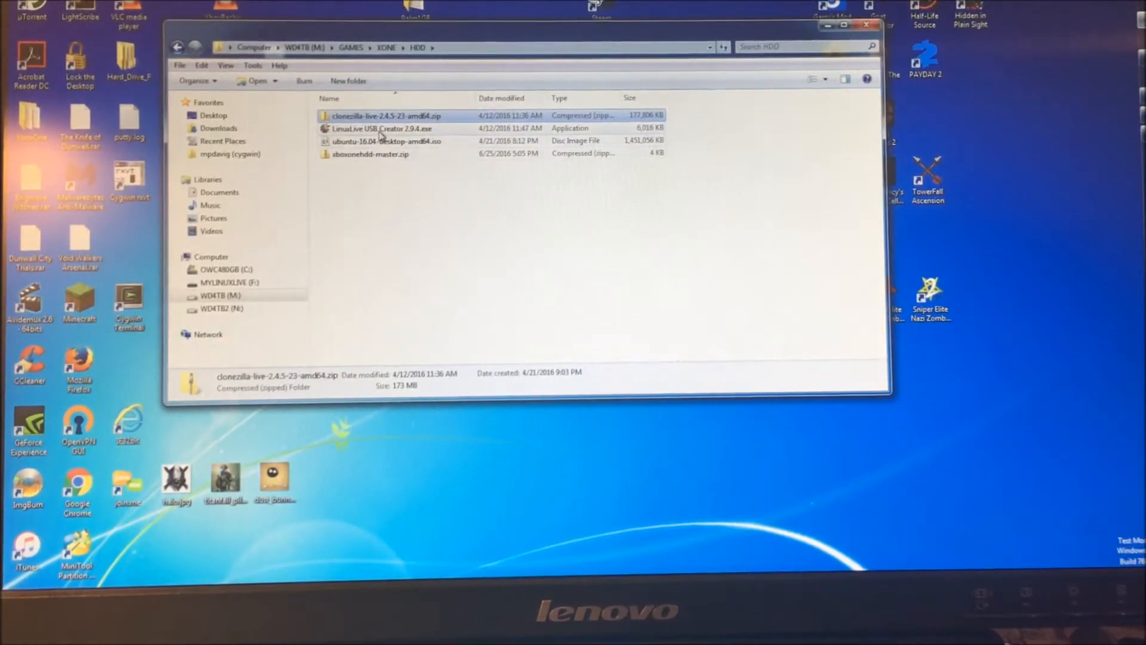
{"action": "left_click", "coordinate": [382, 128]}
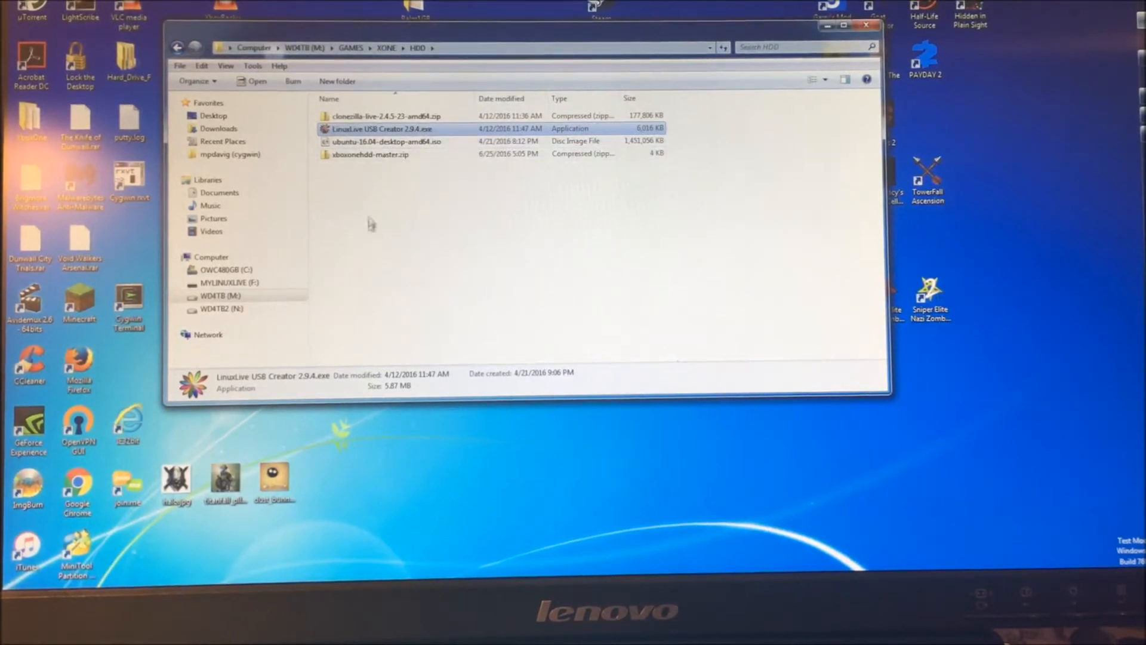
{"action": "left_click", "coordinate": [395, 154]}
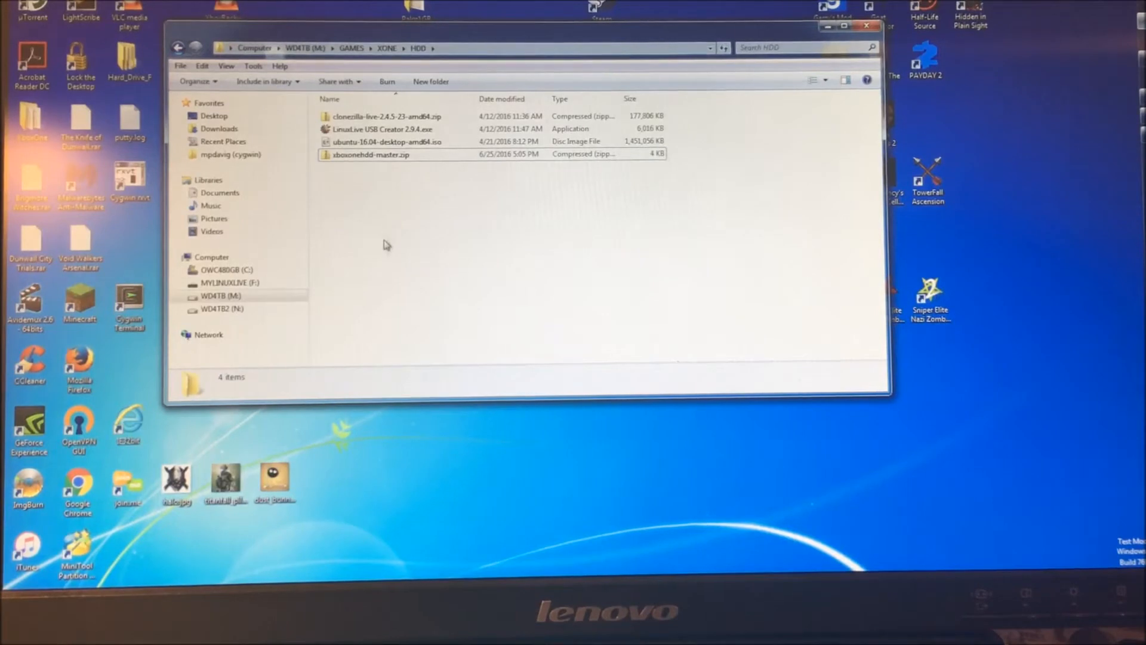
{"action": "mouse_move", "coordinate": [390, 289]}
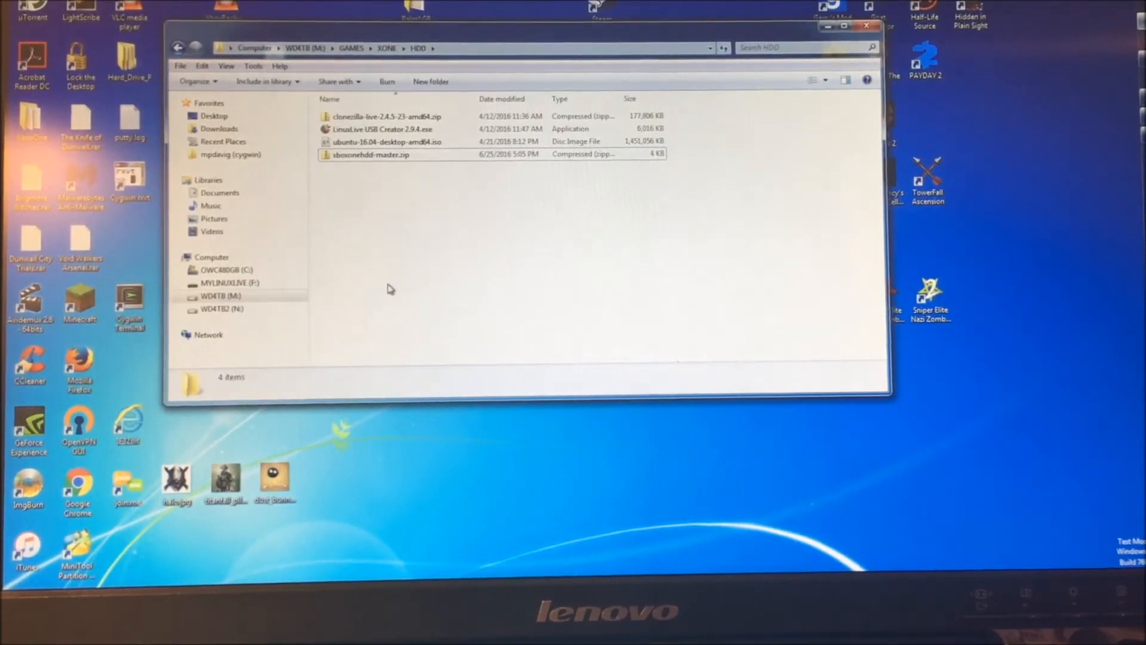
{"action": "left_click", "coordinate": [227, 283]}
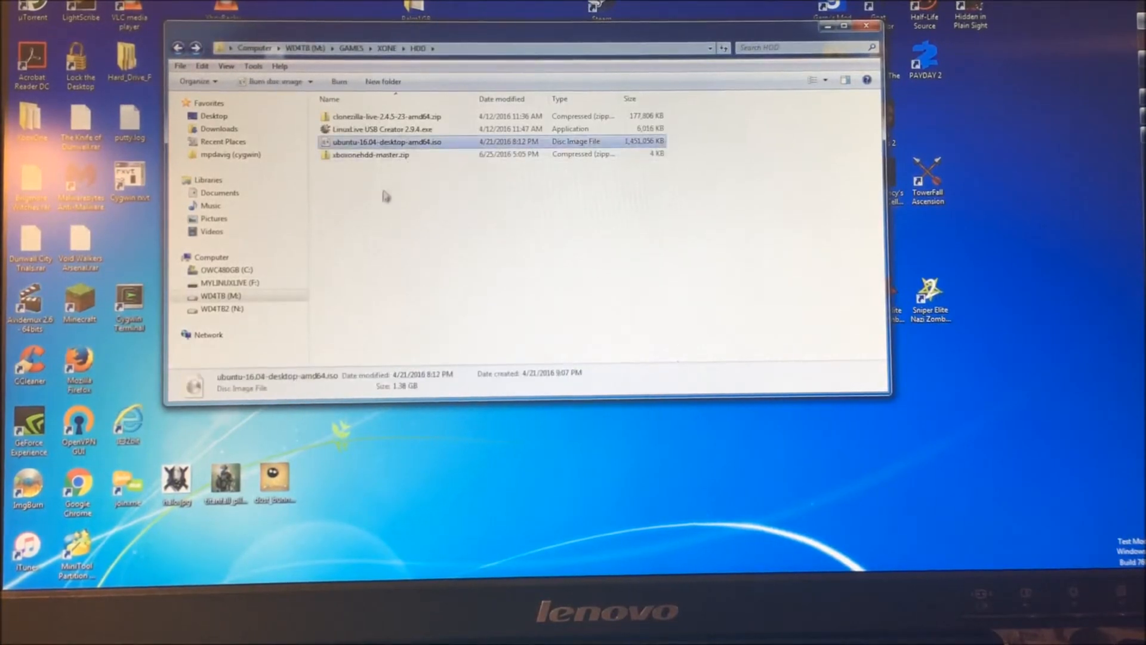
{"action": "left_click", "coordinate": [224, 283]}
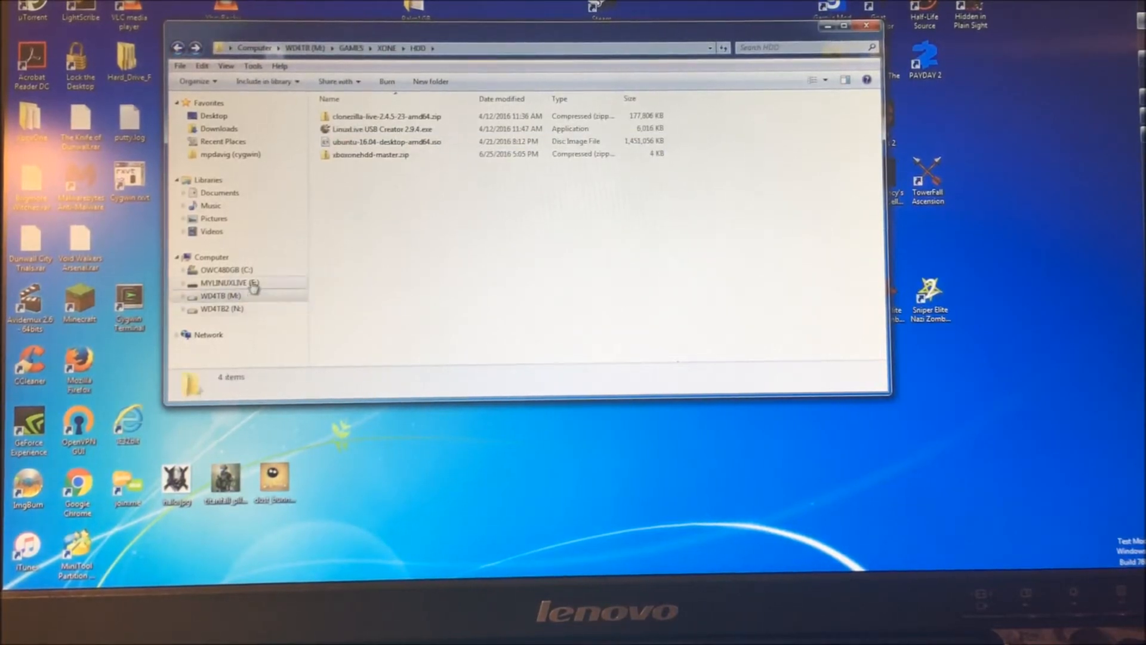
Check the MYLINUXLIVE drive's contents, then bring up 7-Zip actions for xboxonehdd-master.zip
{"action": "left_click", "coordinate": [230, 283]}
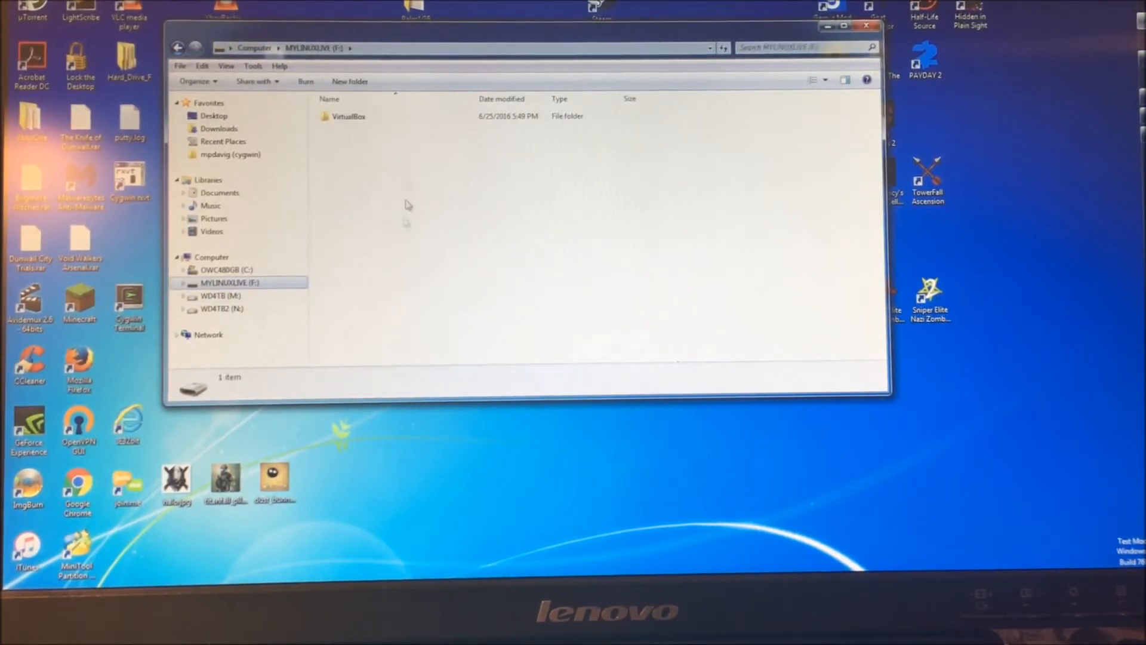
{"action": "mouse_move", "coordinate": [438, 263]}
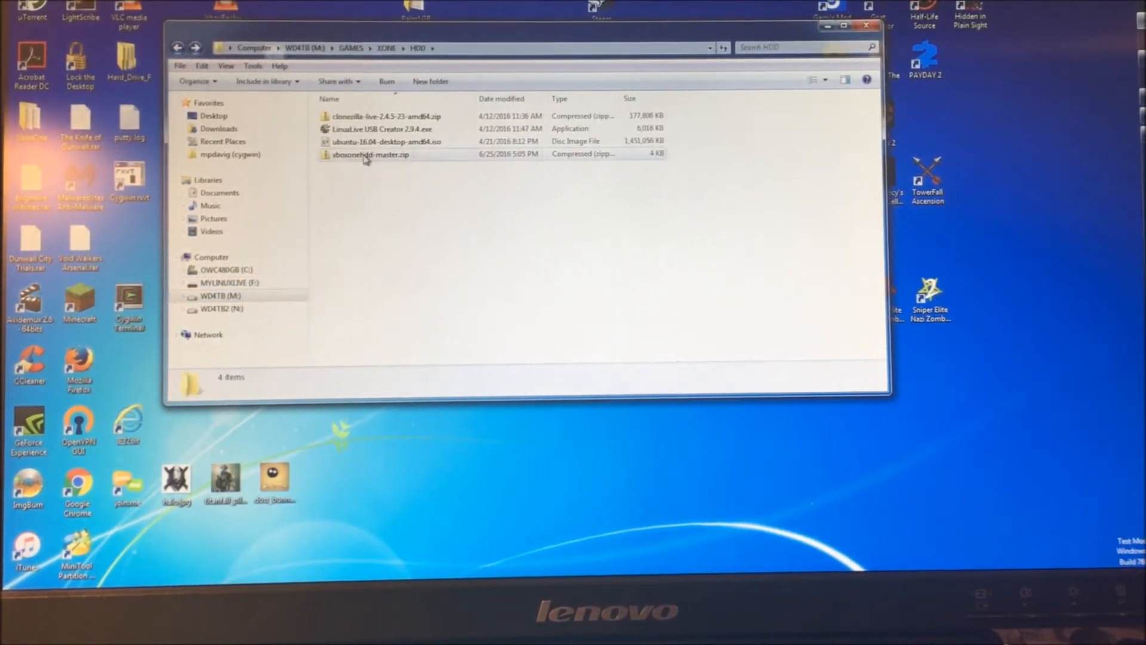
{"action": "mouse_move", "coordinate": [369, 154]}
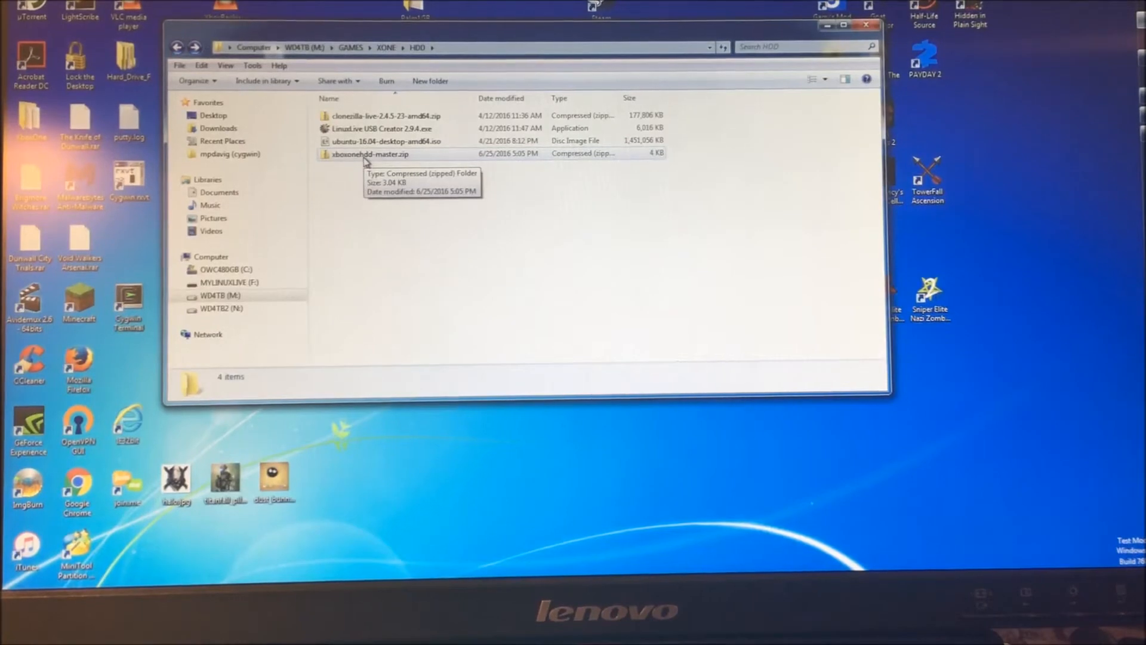
{"action": "right_click", "coordinate": [368, 154]}
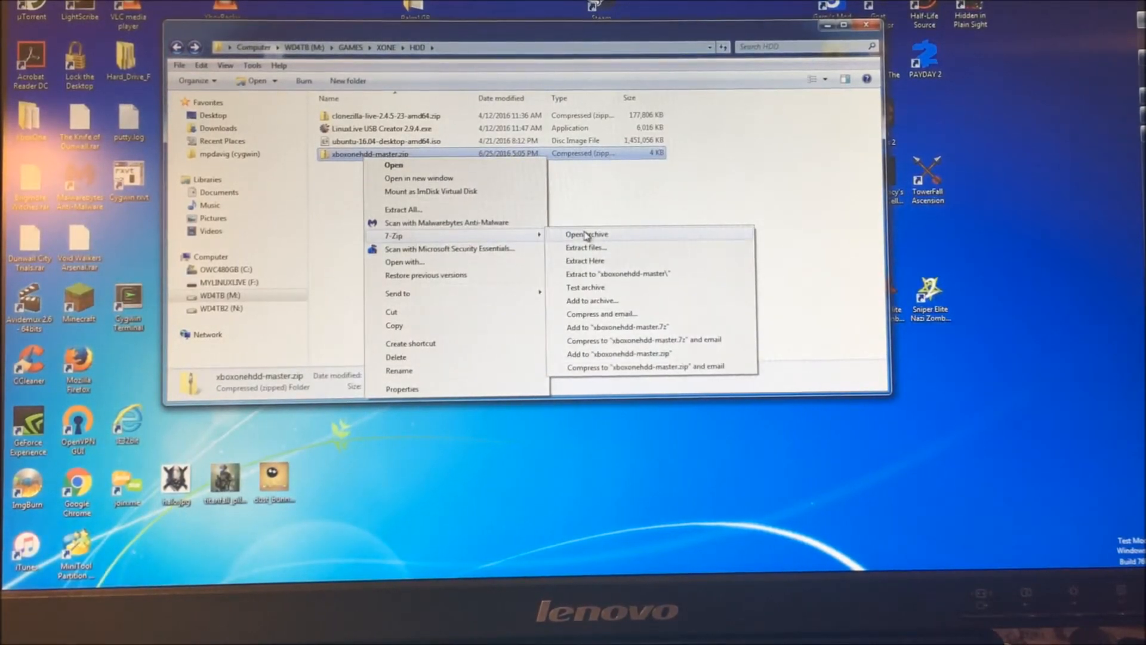
{"action": "mouse_move", "coordinate": [589, 247]}
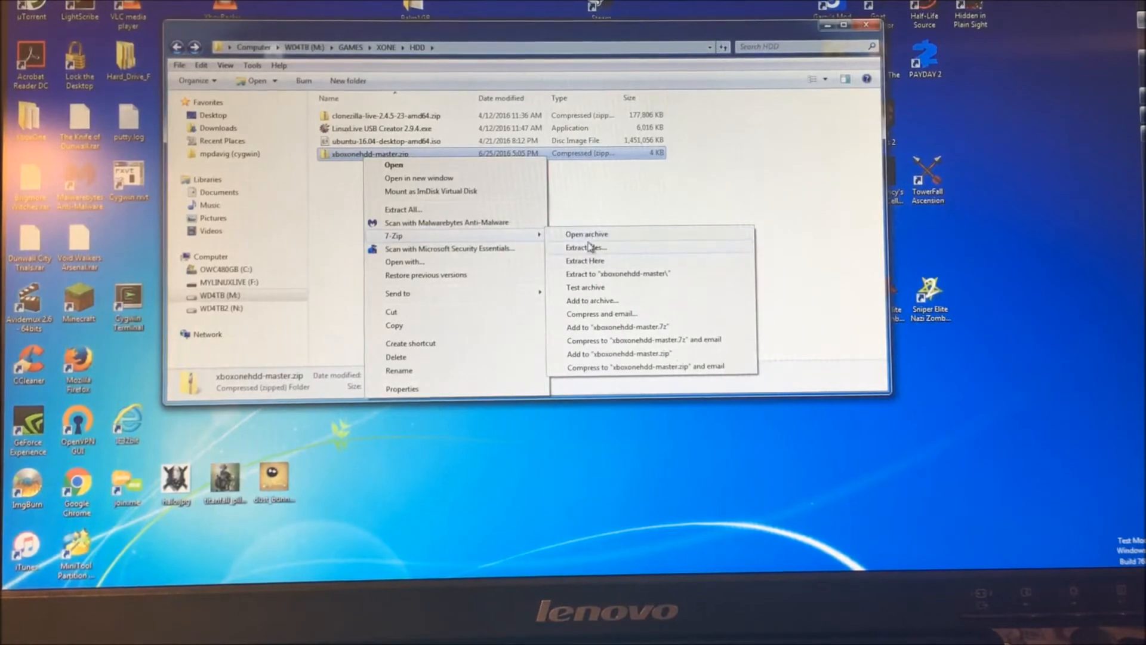
Browse xboxonehdd-master in the archive, checking create_xbox_drive.sh and list_part_info.sh
{"action": "left_click", "coordinate": [586, 234]}
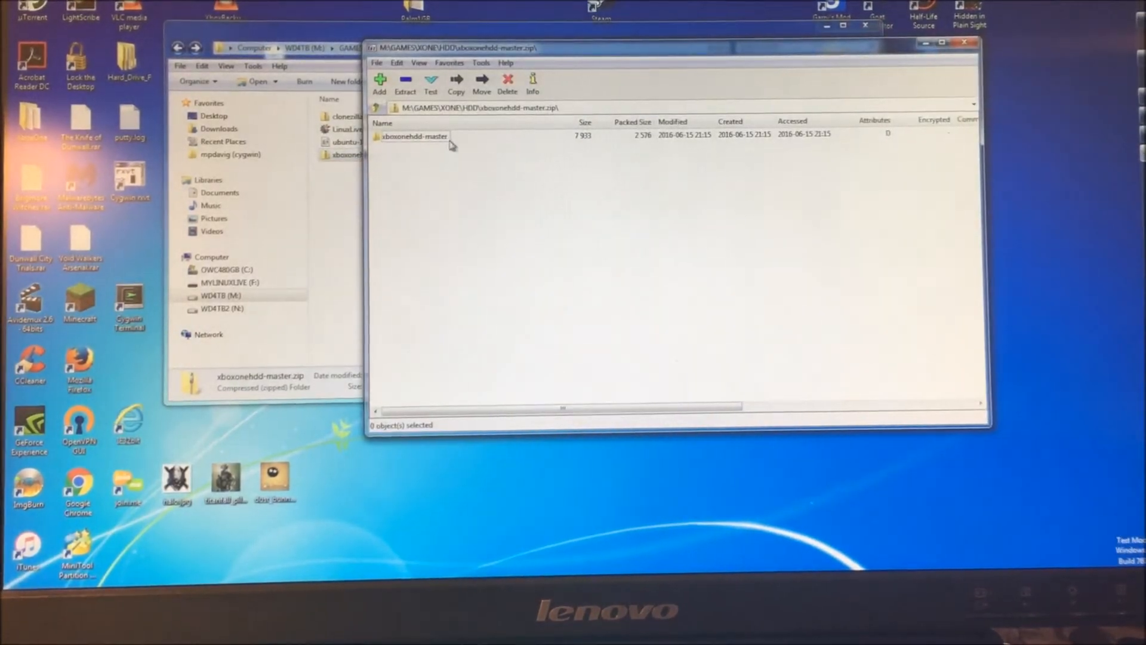
{"action": "left_click", "coordinate": [413, 136]}
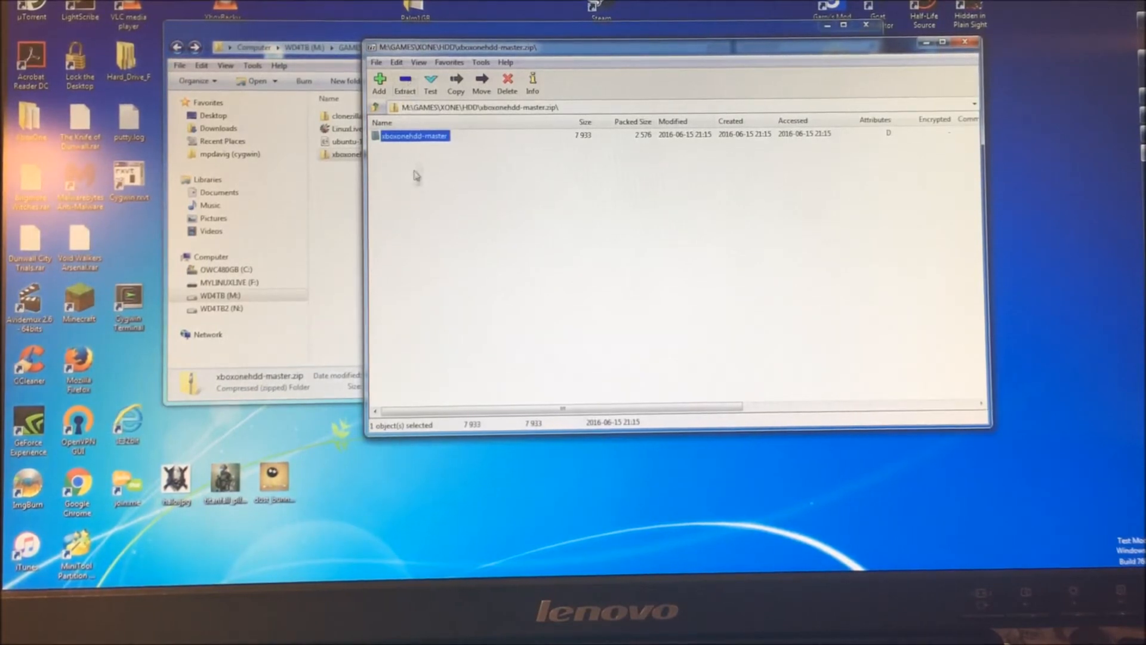
{"action": "double_click", "coordinate": [417, 136]}
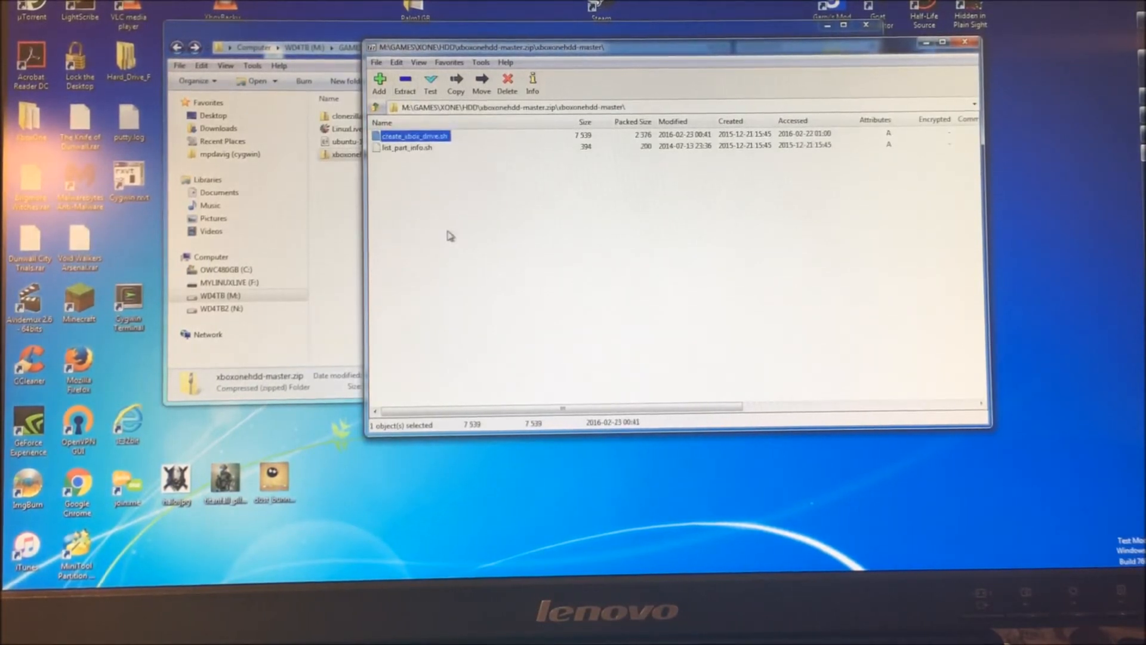
{"action": "left_click", "coordinate": [410, 147]}
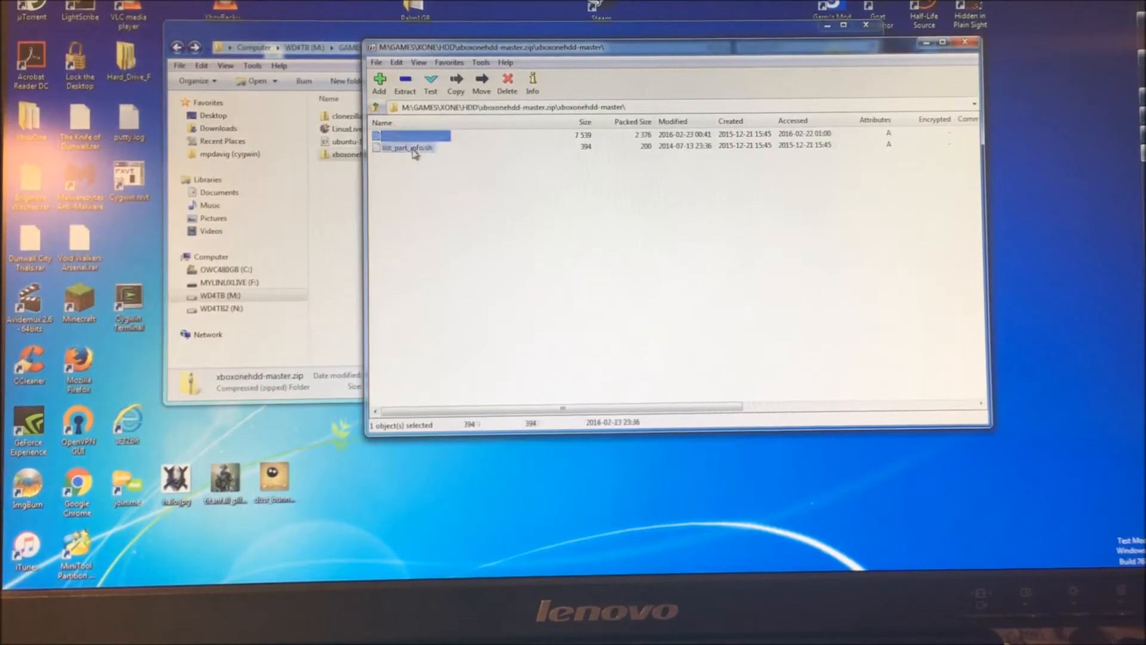
{"action": "left_click", "coordinate": [408, 147]}
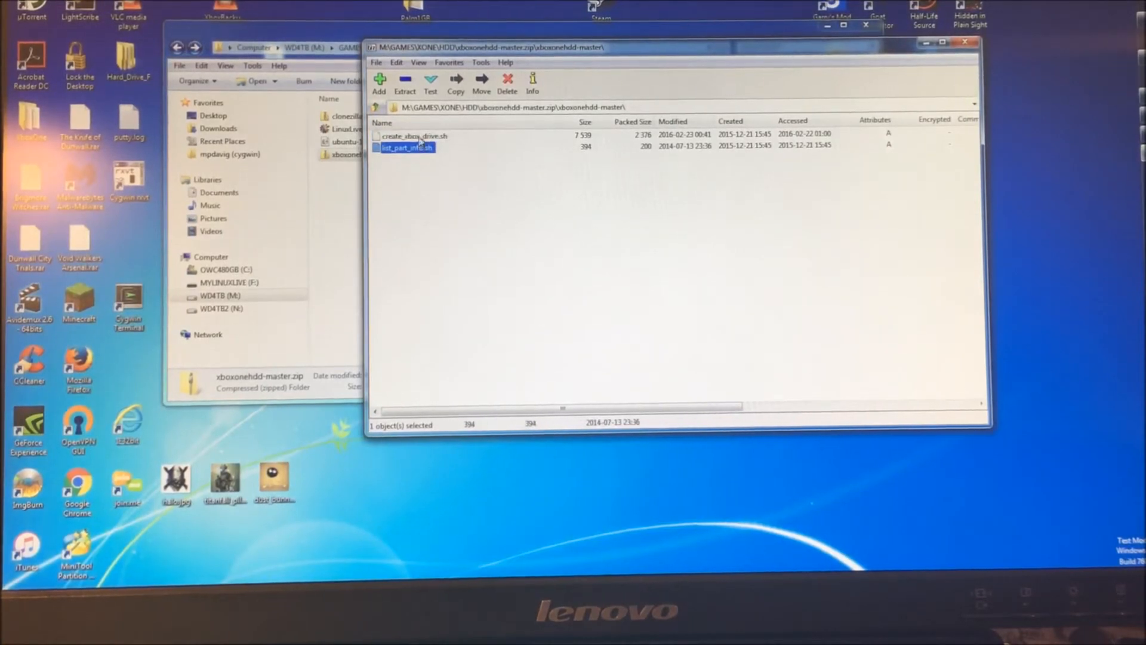
{"action": "left_click", "coordinate": [414, 135]}
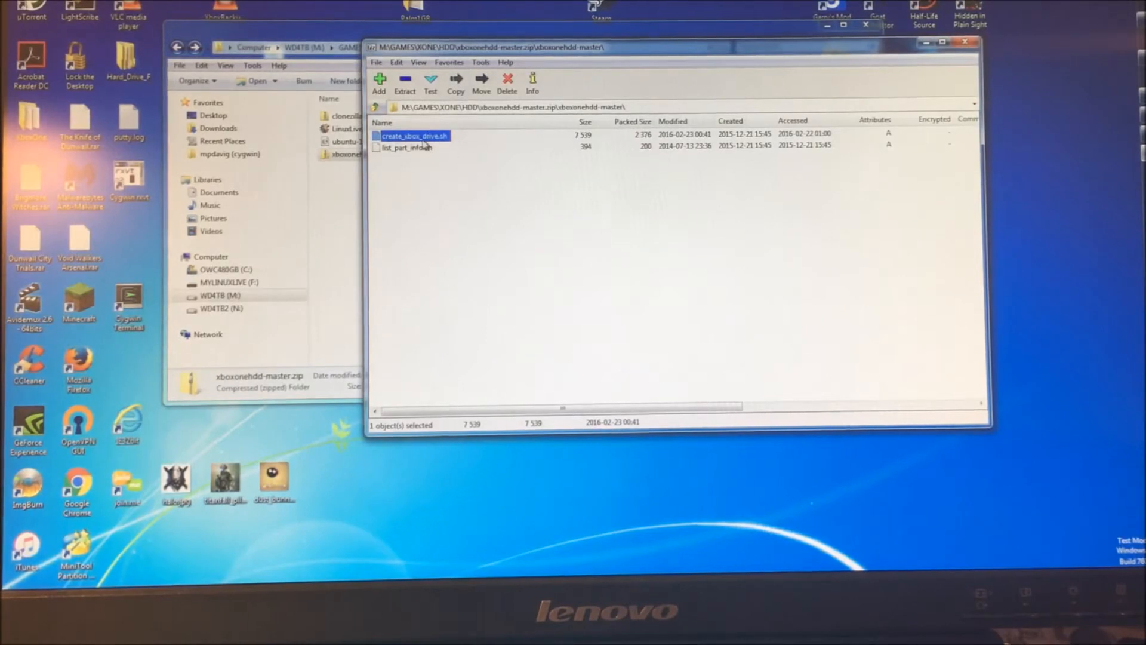
{"action": "left_click", "coordinate": [408, 147]}
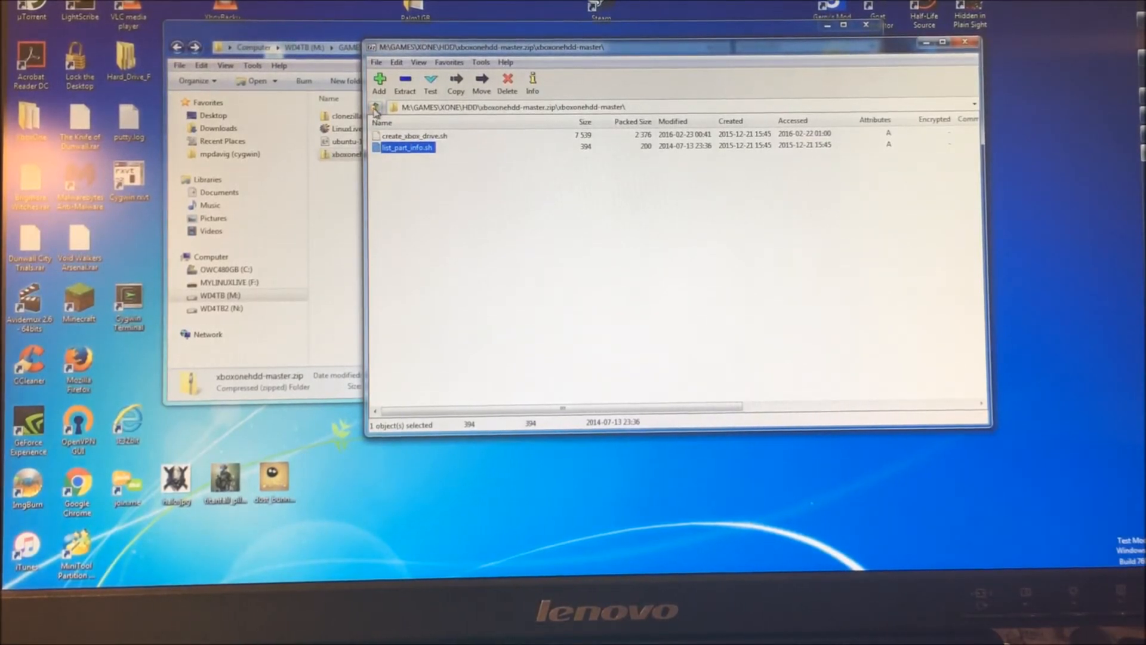
{"action": "left_click", "coordinate": [375, 107]}
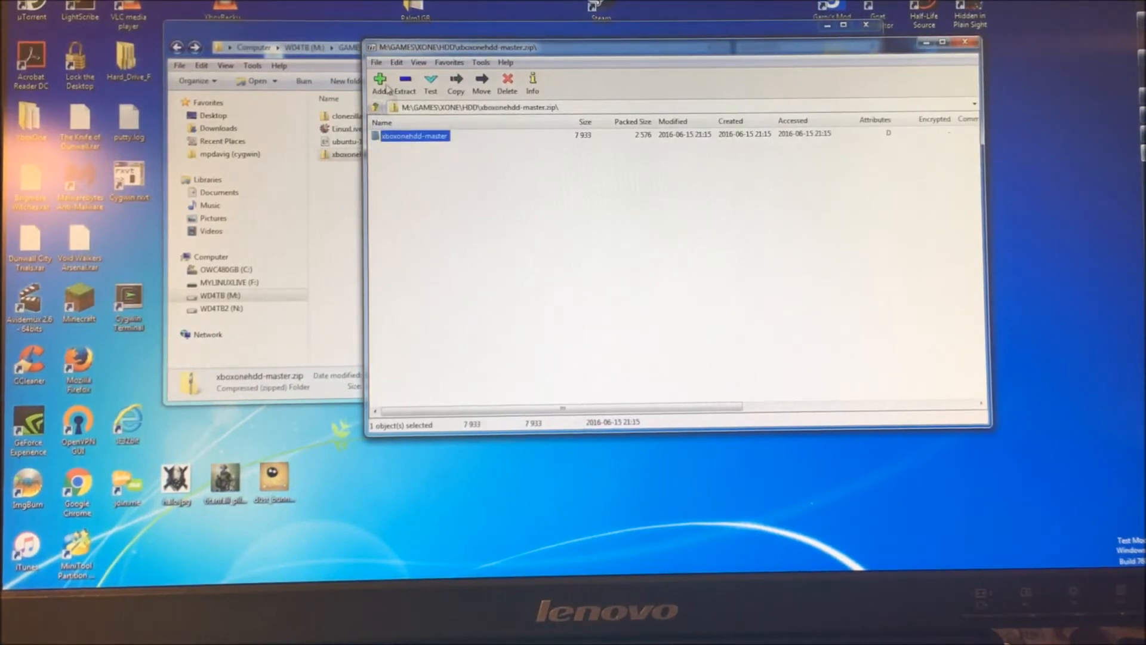
Extract the xboxonehdd-master folder onto the MYLINUXLIVE (F:) drive
{"action": "left_click", "coordinate": [454, 80]}
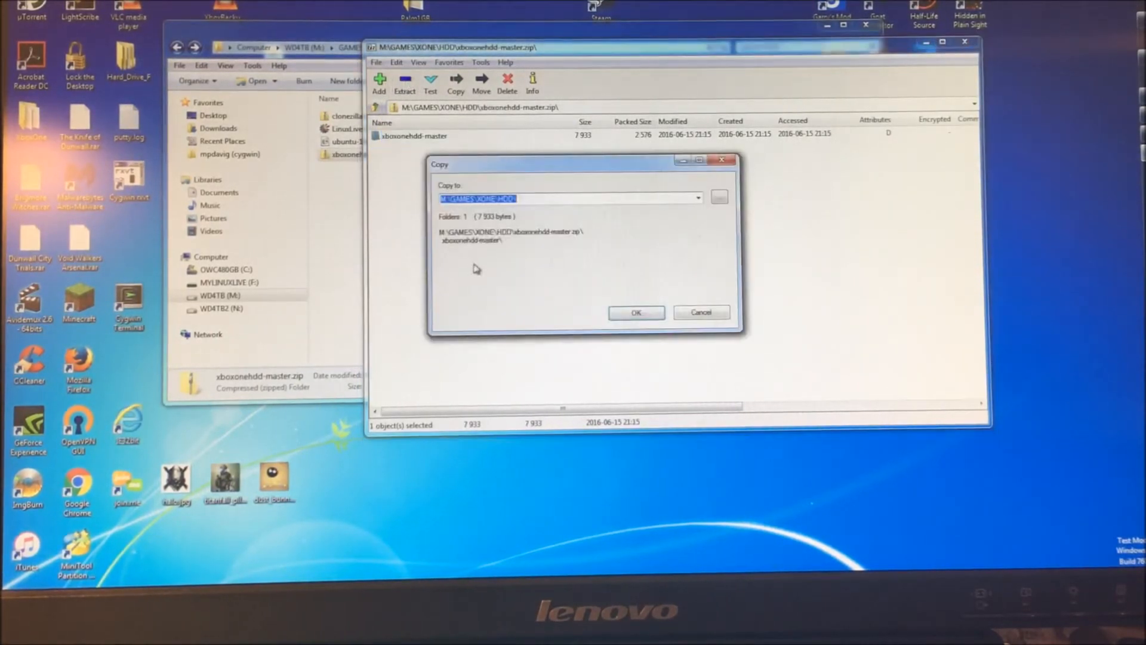
{"action": "left_click", "coordinate": [718, 198]}
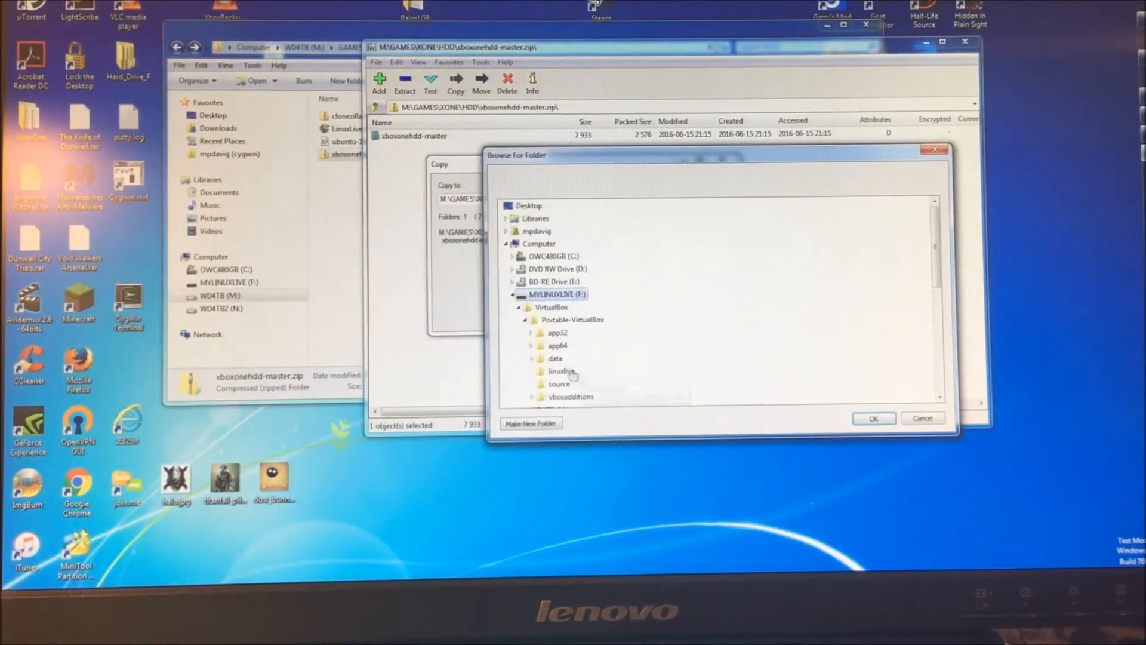
{"action": "left_click", "coordinate": [523, 320]}
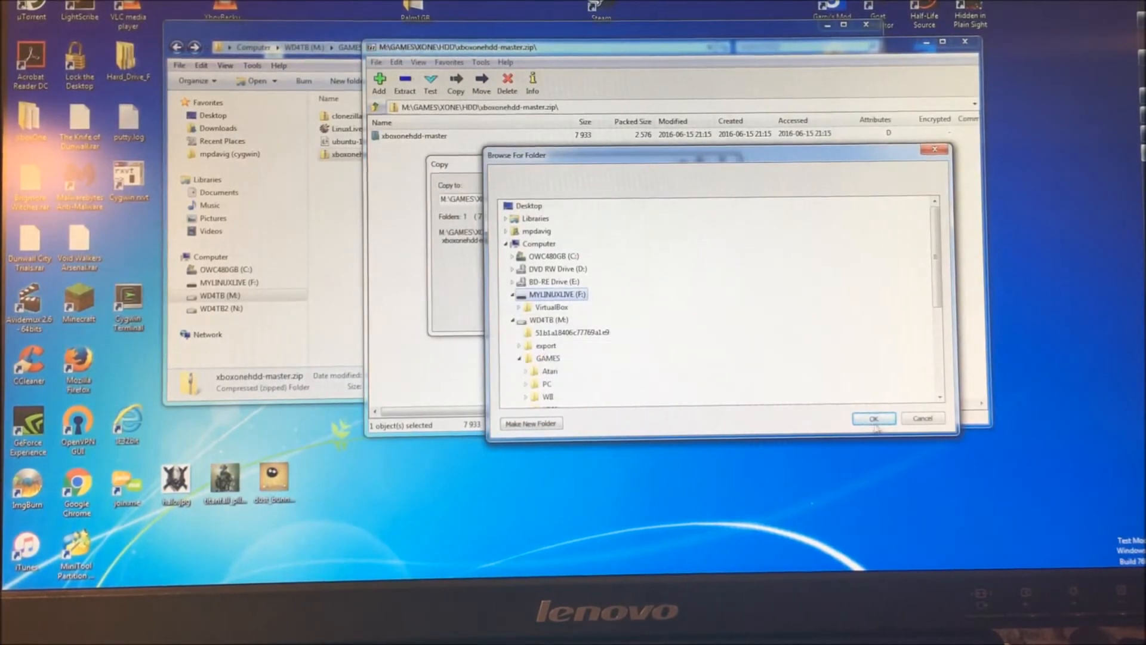
{"action": "left_click", "coordinate": [874, 418]}
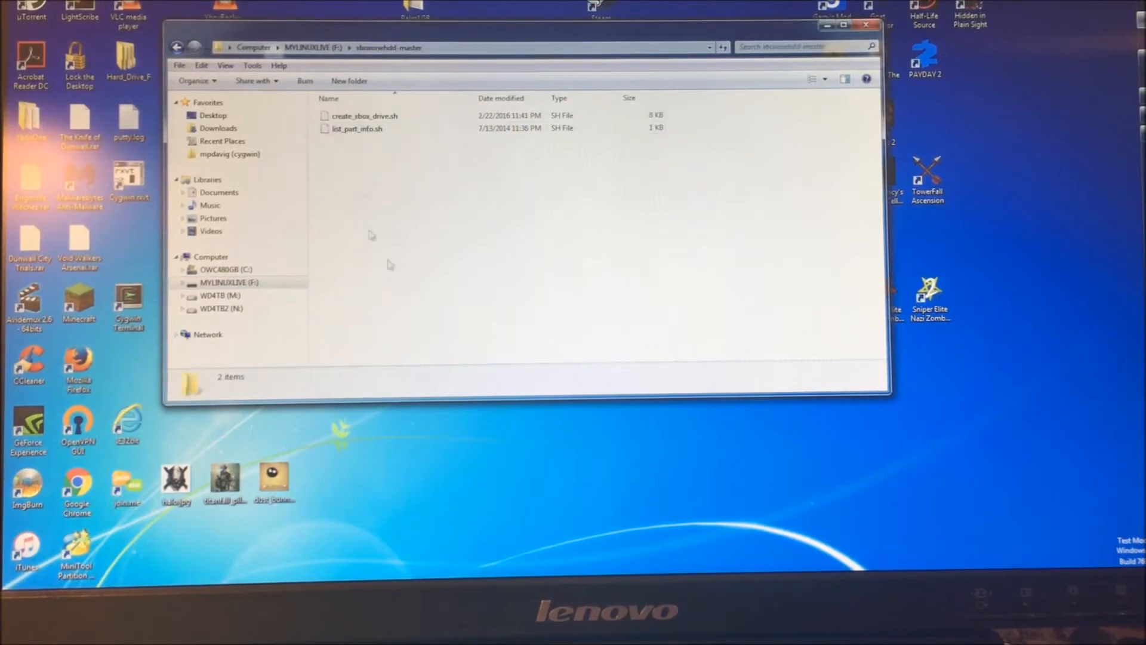
Go up to F:\ and navigate back to the M:\GAMES\XONE\HDD downloads folder
{"action": "left_click", "coordinate": [177, 47]}
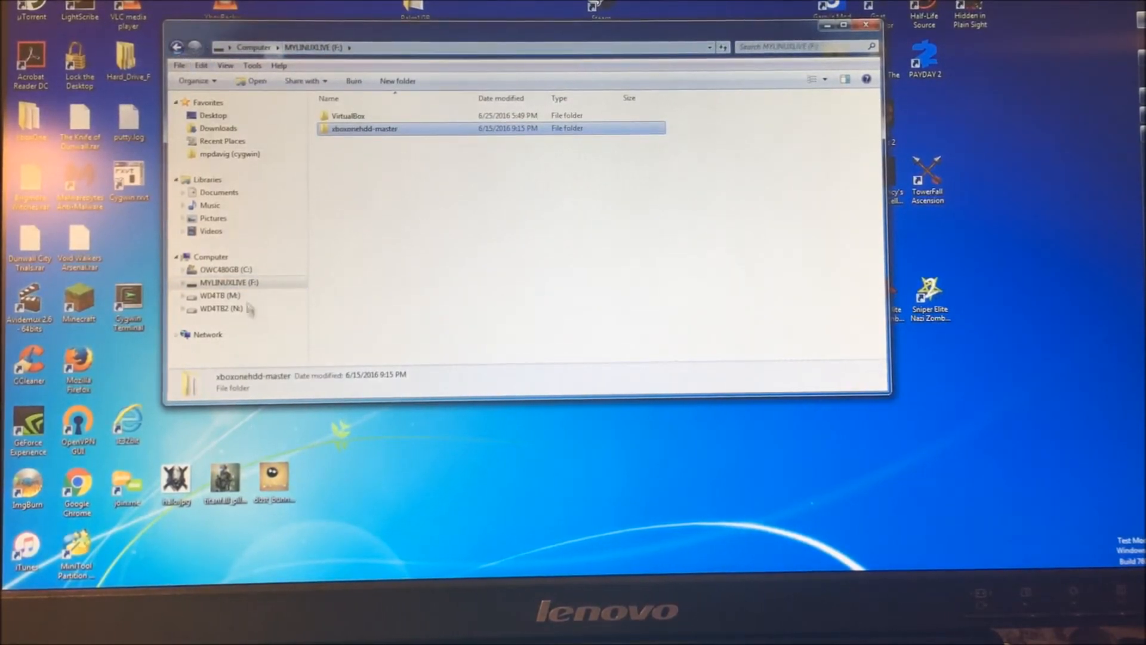
{"action": "double_click", "coordinate": [366, 128]}
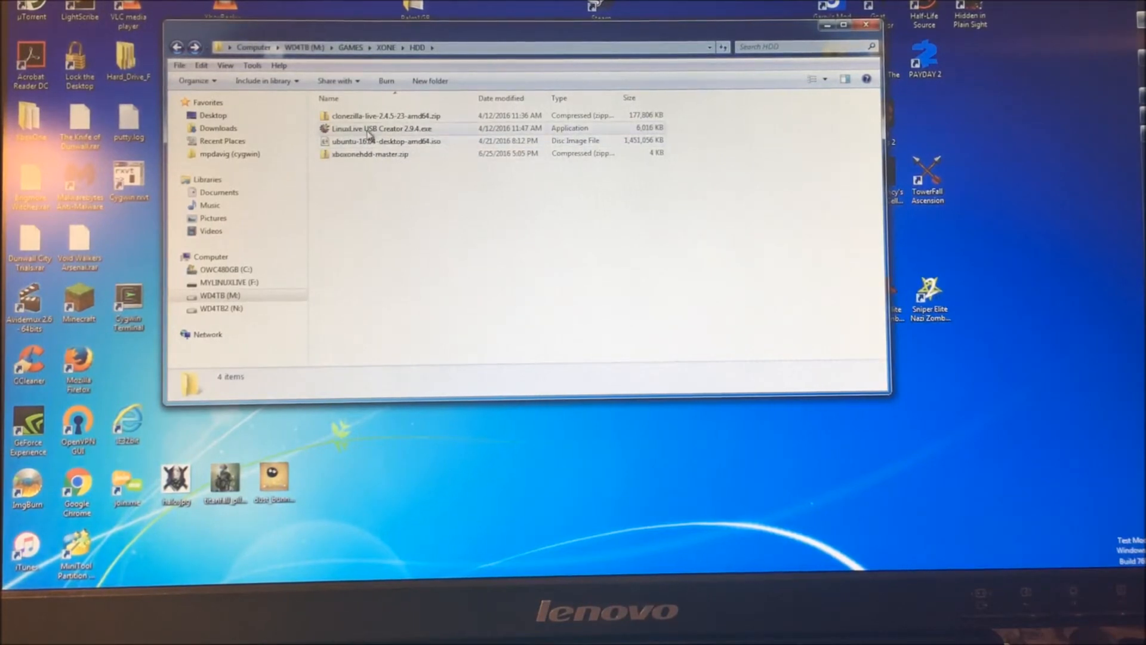
Install LinuxLive USB Creator 2.9.4 through the setup wizard and launch it
{"action": "double_click", "coordinate": [381, 128]}
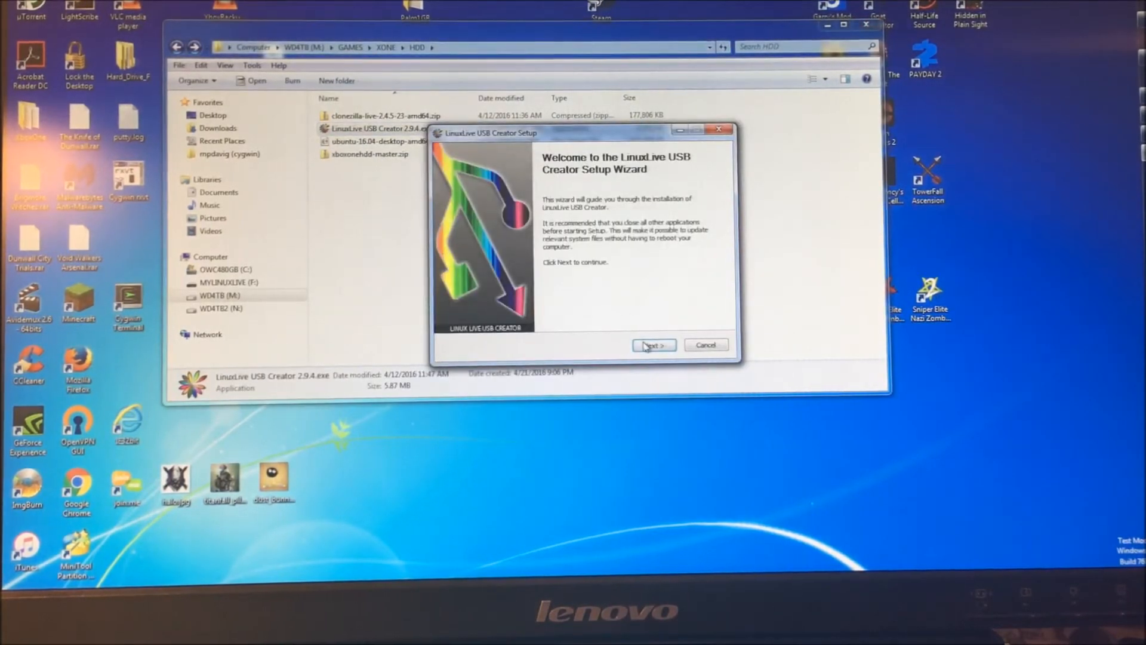
{"action": "left_click", "coordinate": [652, 344]}
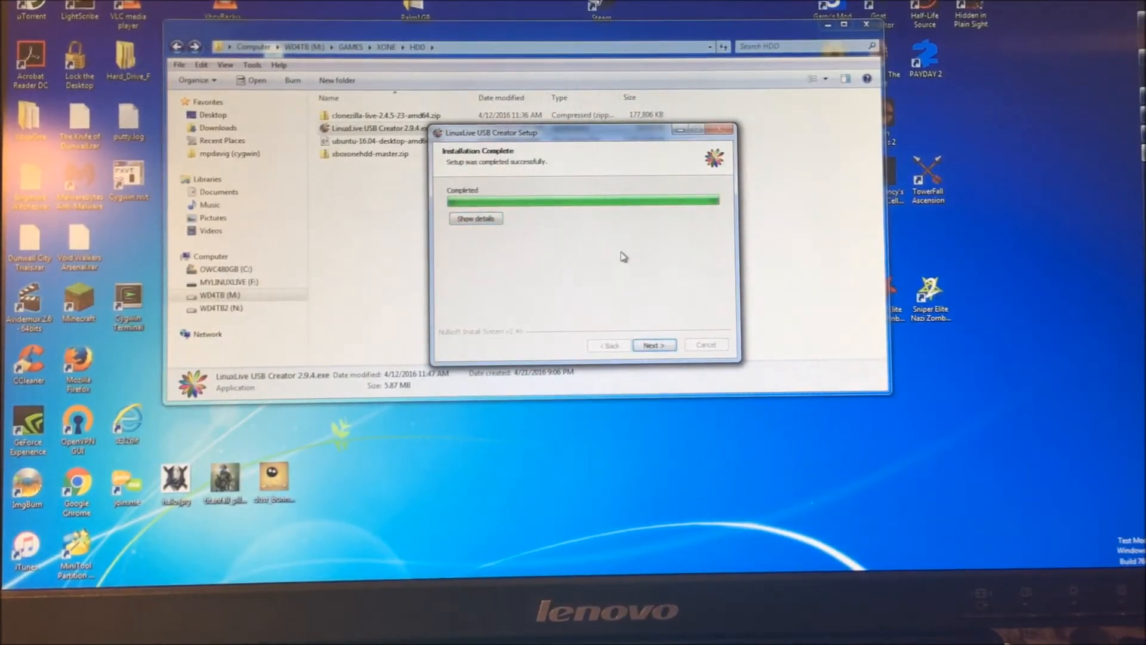
{"action": "left_click", "coordinate": [653, 343]}
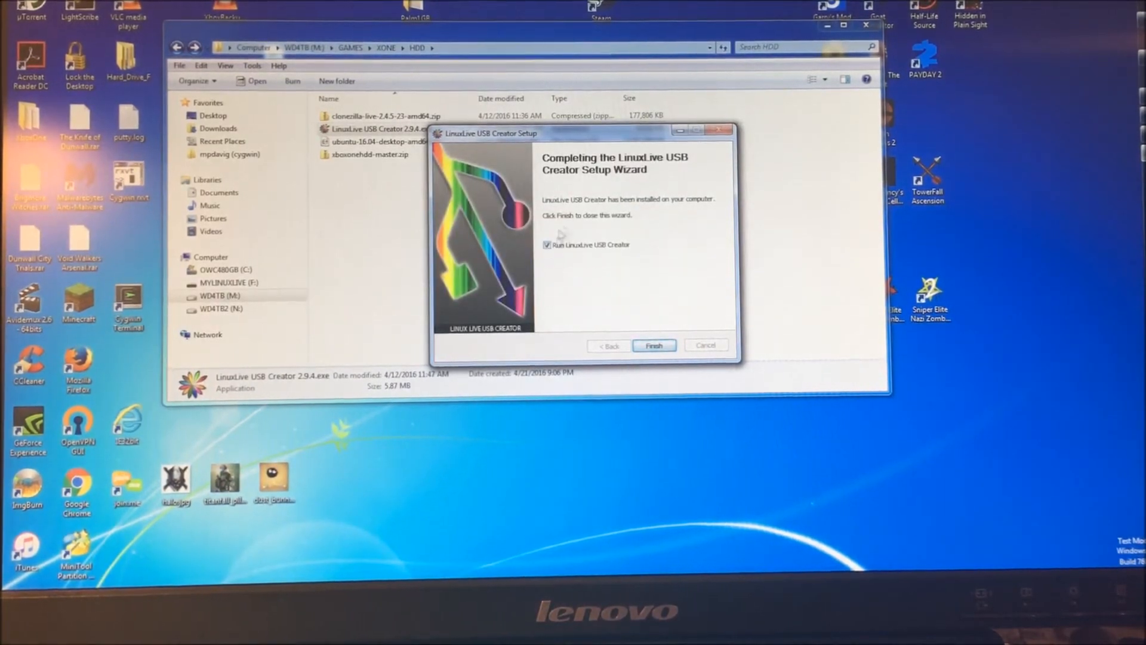
{"action": "left_click", "coordinate": [653, 345]}
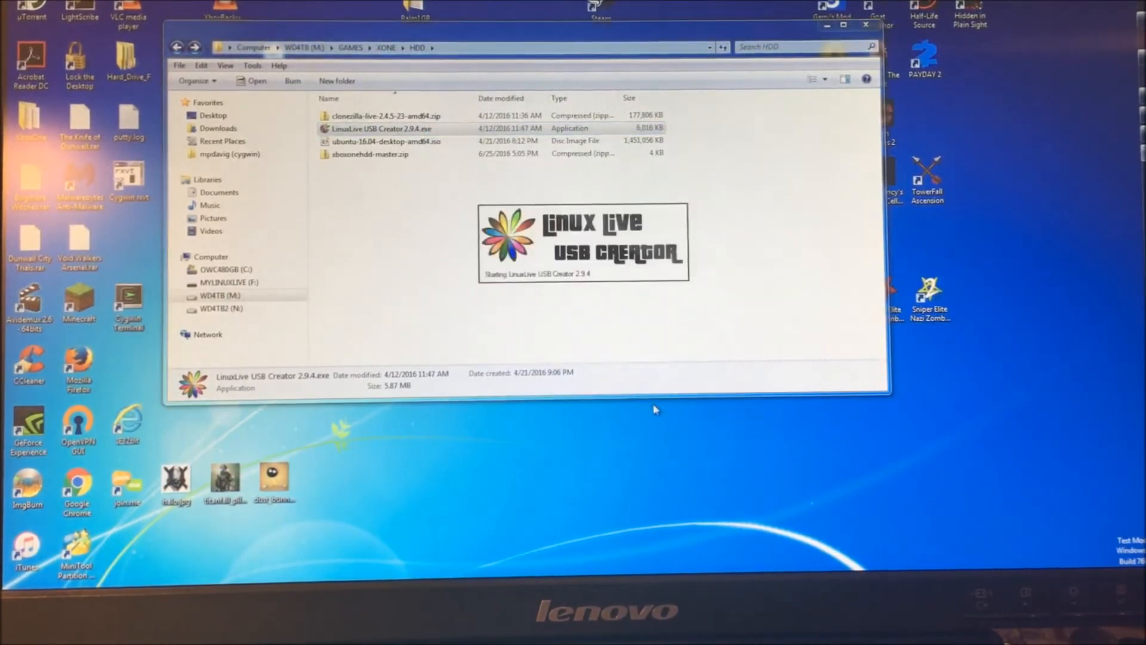
{"action": "double_click", "coordinate": [380, 128]}
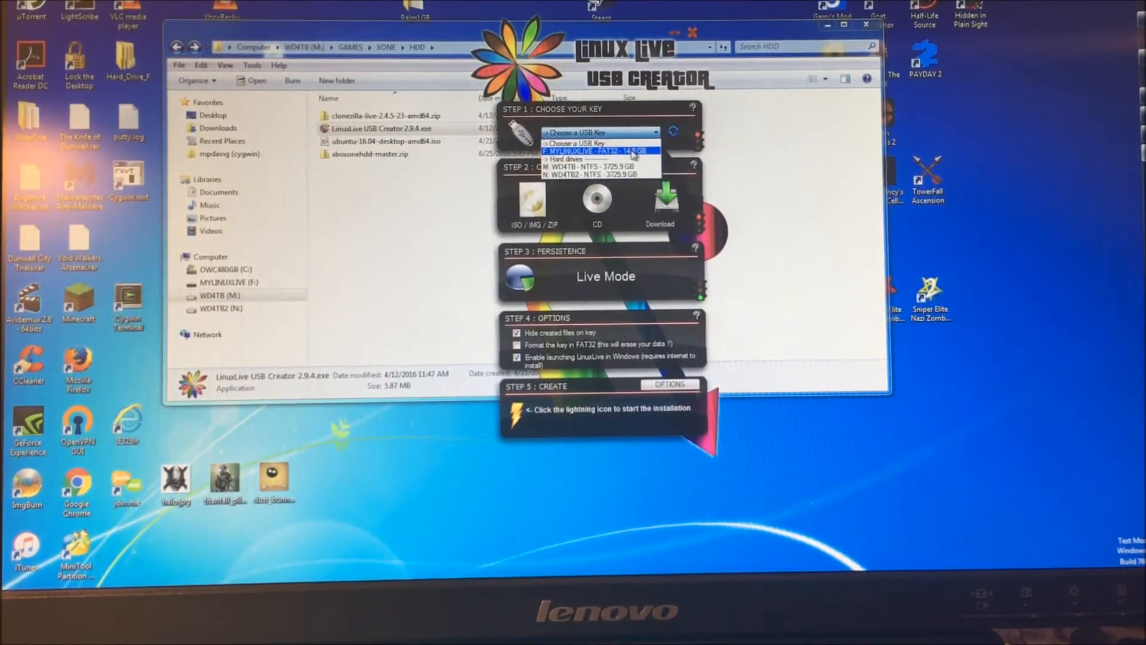
Target F: MYLINUXLIVE and load ubuntu-16.04-desktop-amd64.iso as the source image
{"action": "left_click", "coordinate": [600, 150]}
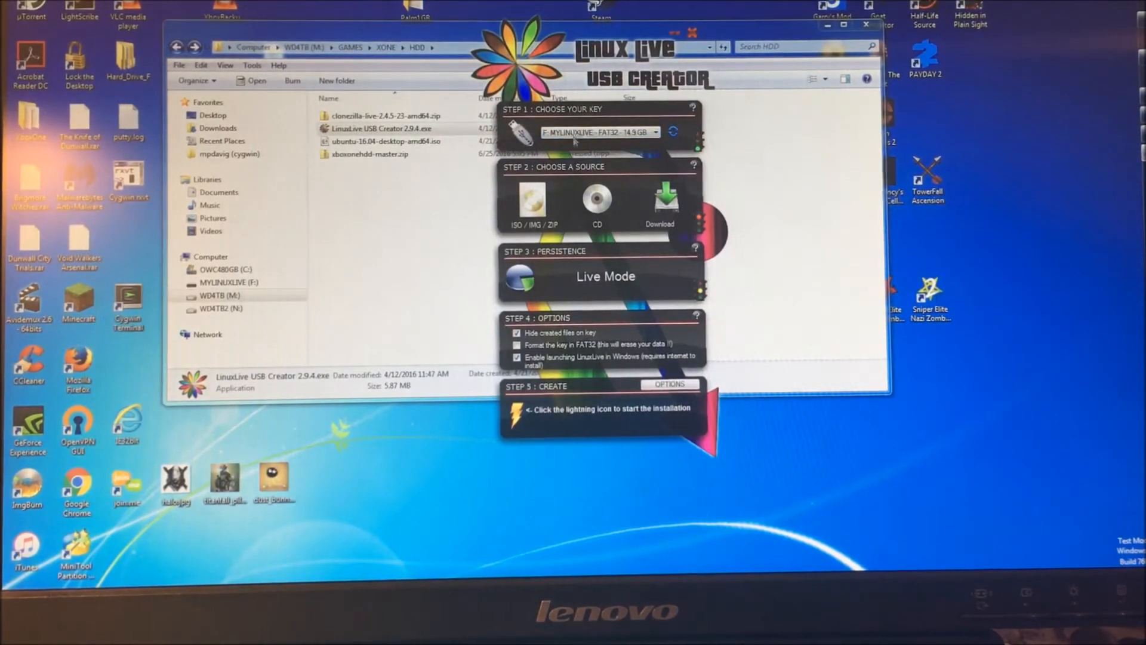
{"action": "mouse_move", "coordinate": [472, 217]}
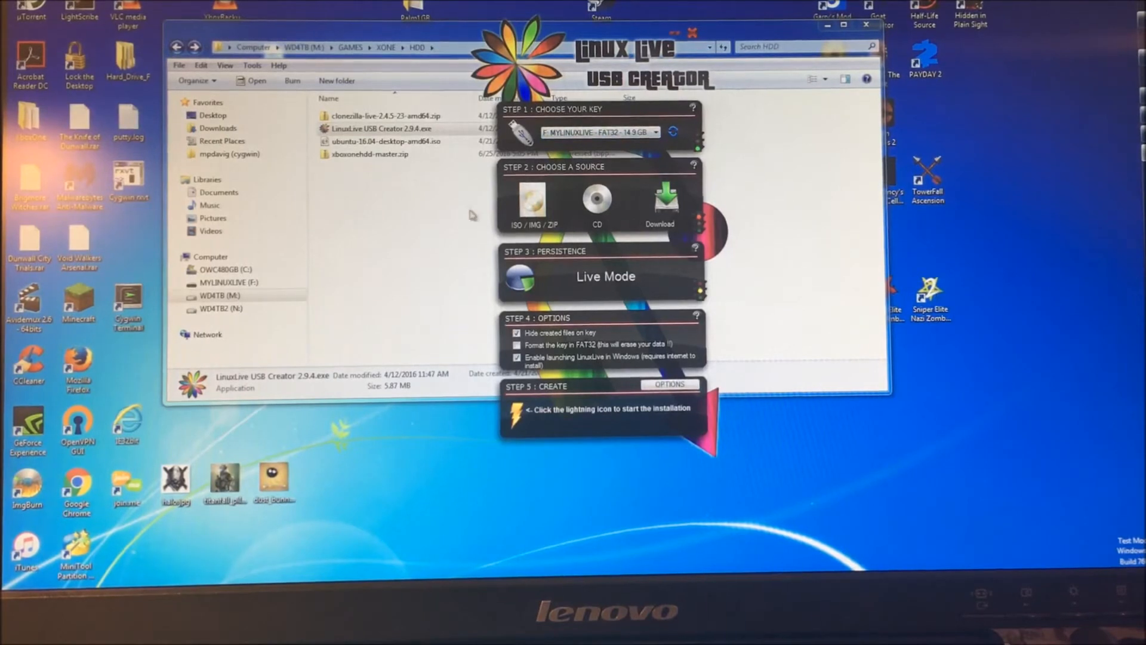
{"action": "left_click", "coordinate": [531, 202]}
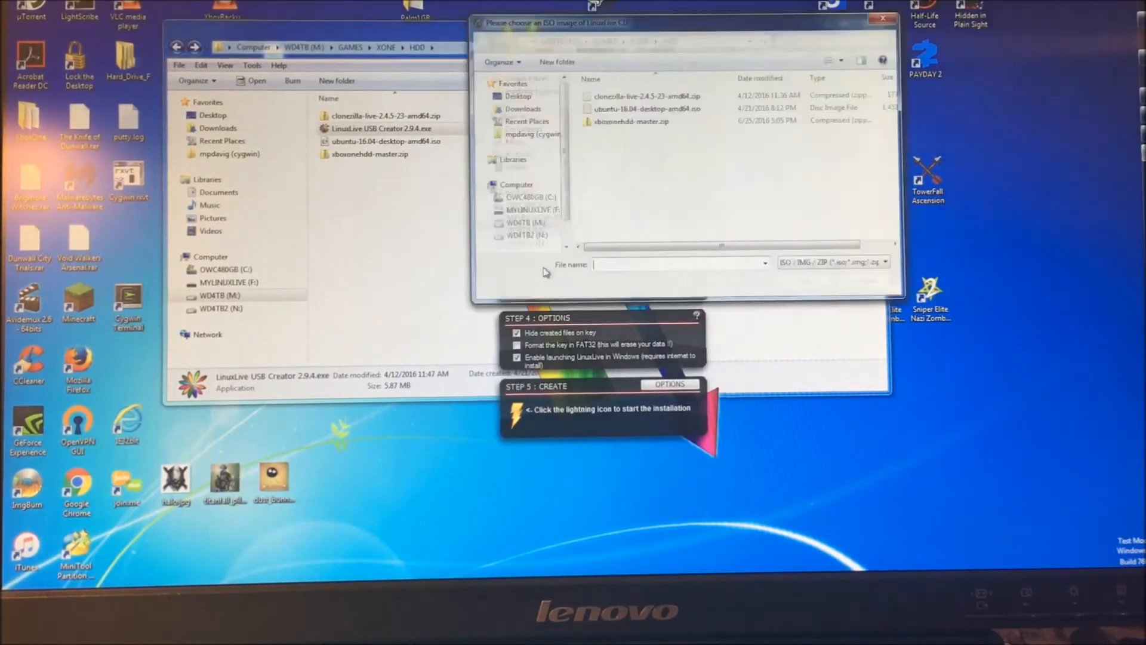
{"action": "left_click", "coordinate": [643, 108]}
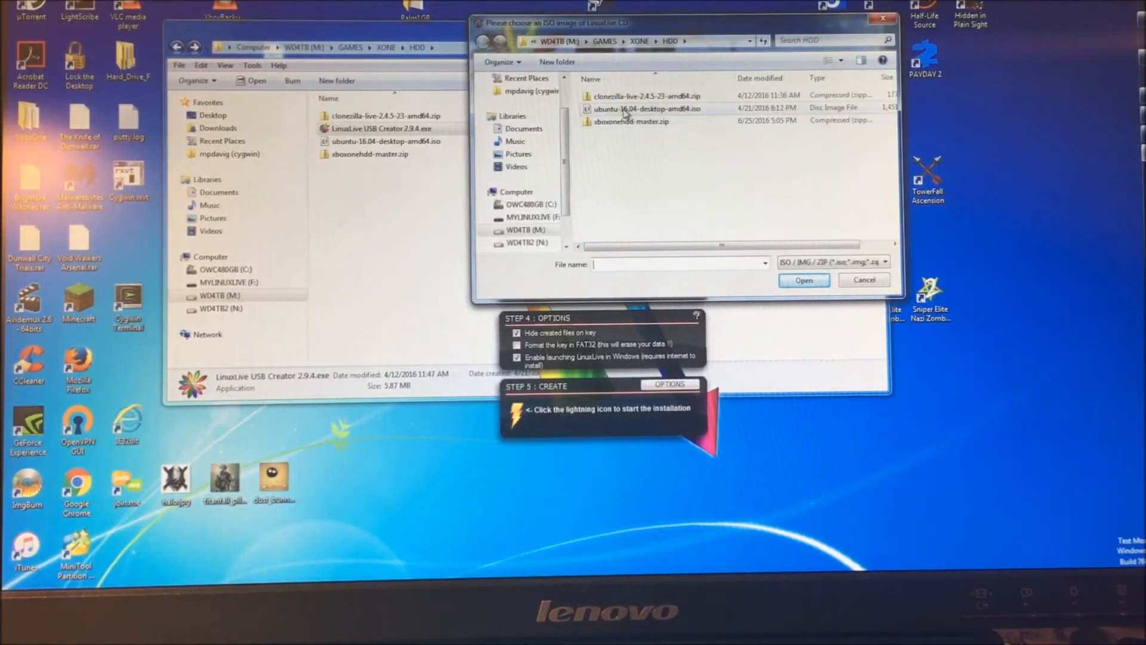
{"action": "left_click", "coordinate": [645, 108]}
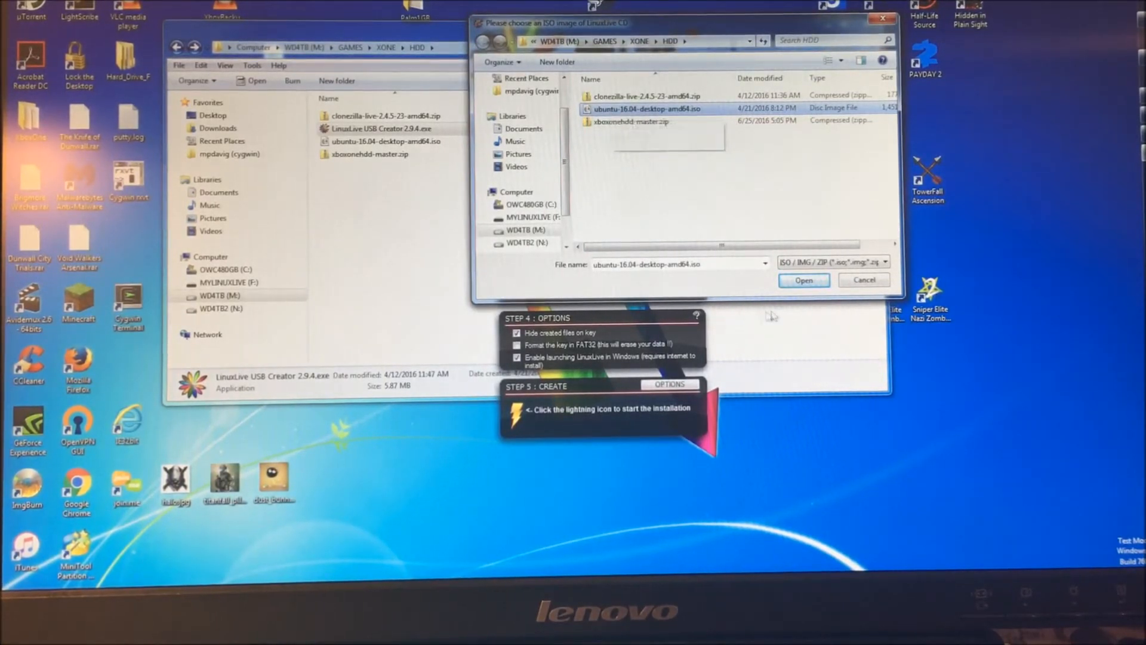
{"action": "mouse_move", "coordinate": [725, 197]}
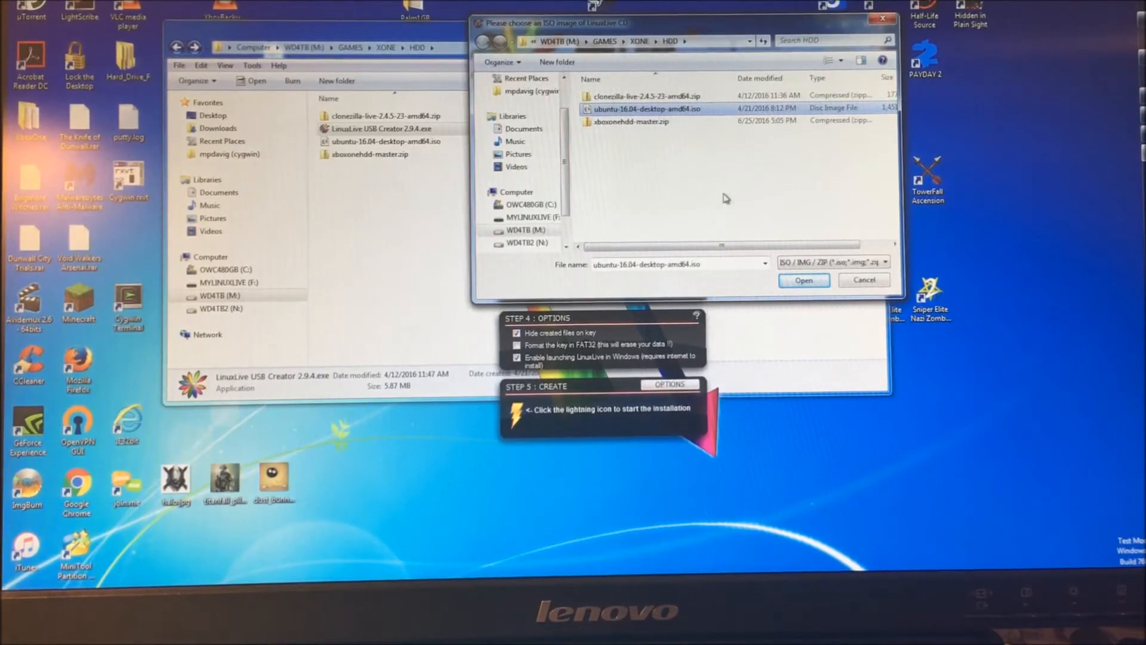
{"action": "left_click", "coordinate": [802, 279]}
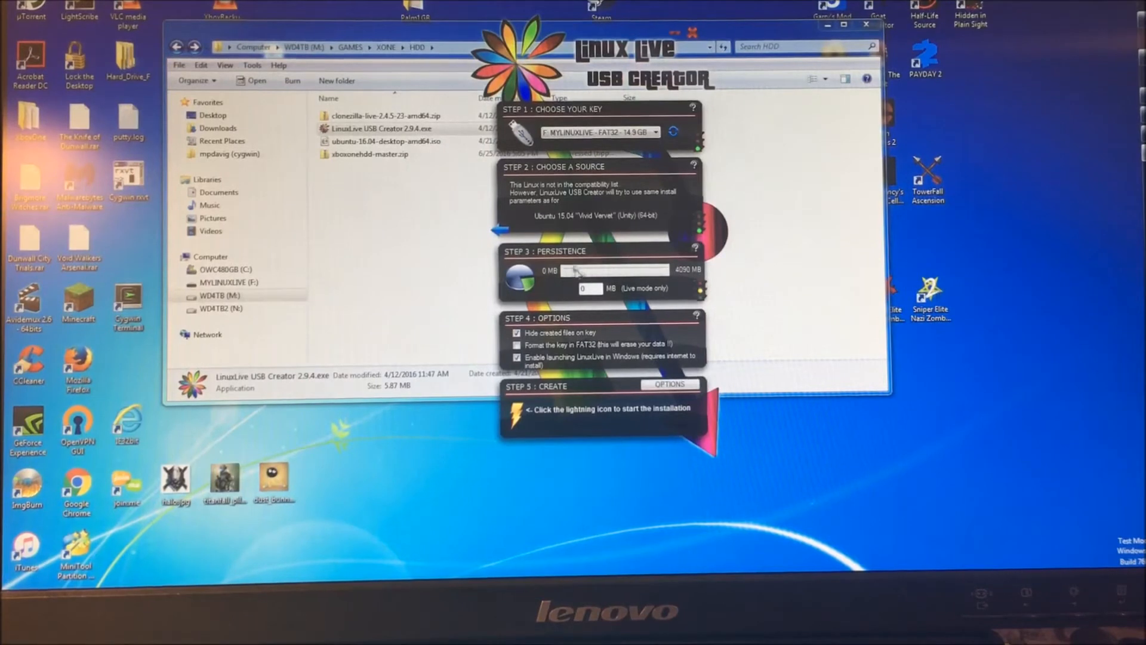
Drag the persistence slider to its maximum, 4090 MB Persistent Mode
{"action": "left_click_drag", "start_coordinate": [574, 270], "coordinate": [665, 270]}
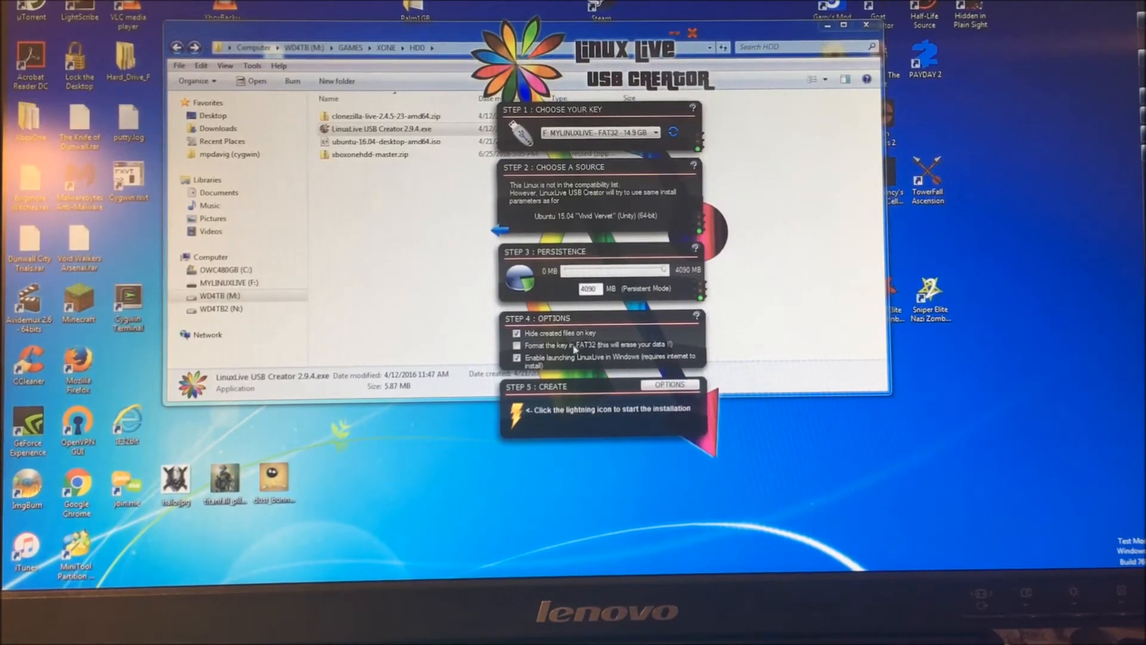
Enable the 'Format the key in FAT32' option
{"action": "left_click", "coordinate": [516, 345]}
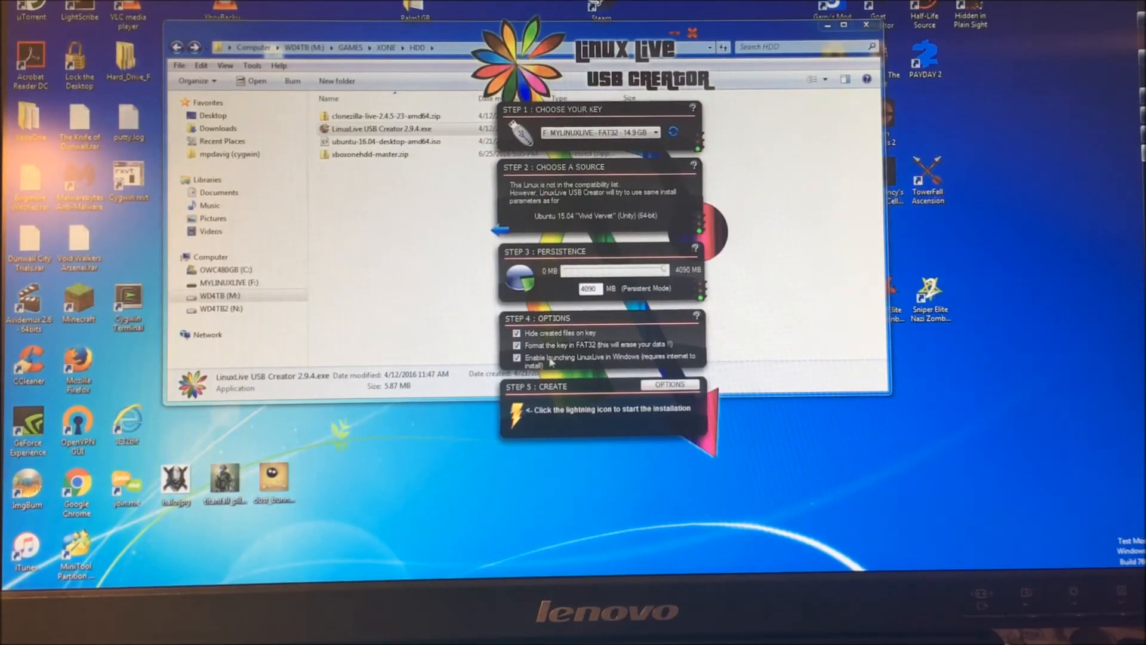
{"action": "mouse_move", "coordinate": [613, 365]}
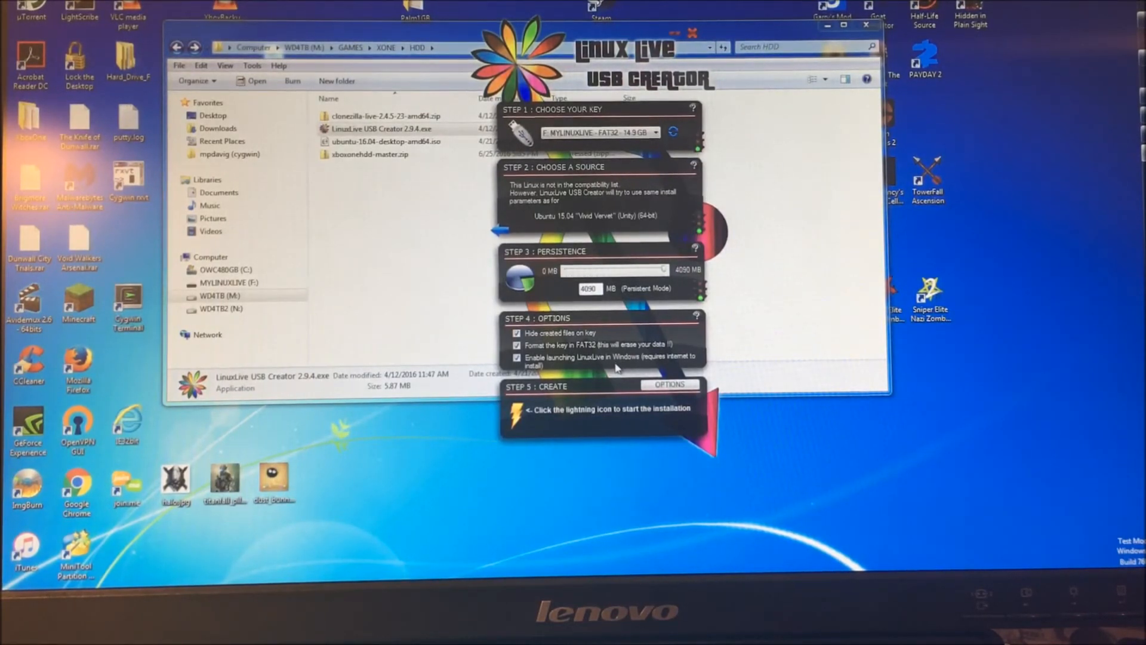
{"action": "mouse_move", "coordinate": [617, 369]}
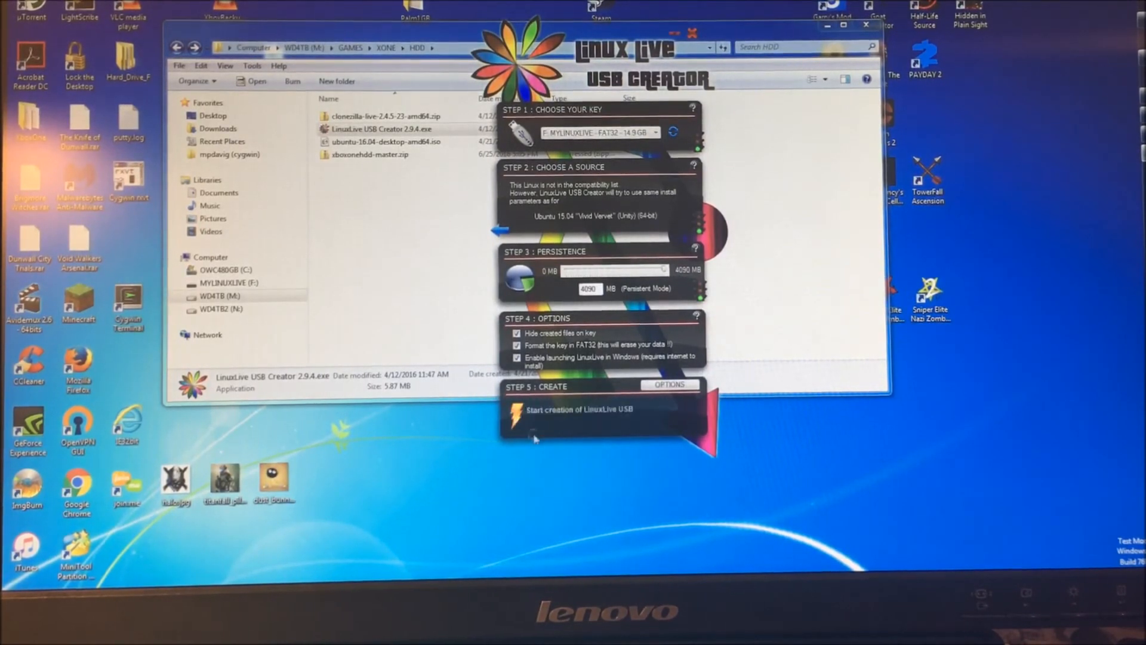
Start live USB creation and accept the warning that F: will be formatted
{"action": "left_click", "coordinate": [534, 411]}
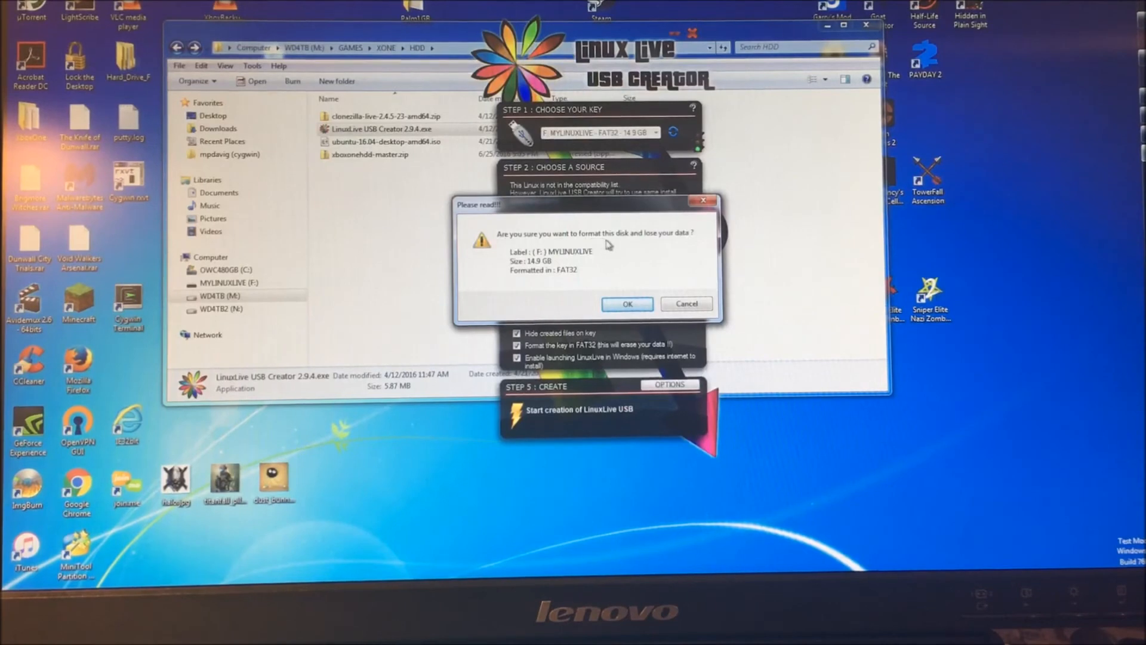
{"action": "mouse_move", "coordinate": [616, 210]}
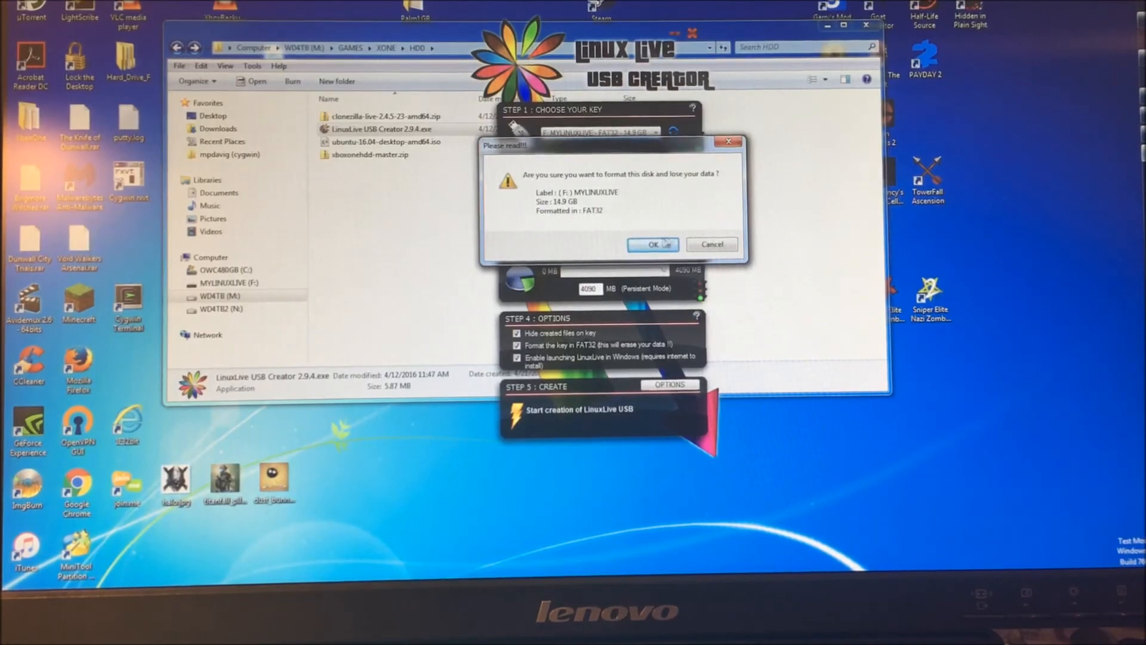
{"action": "left_click", "coordinate": [652, 244]}
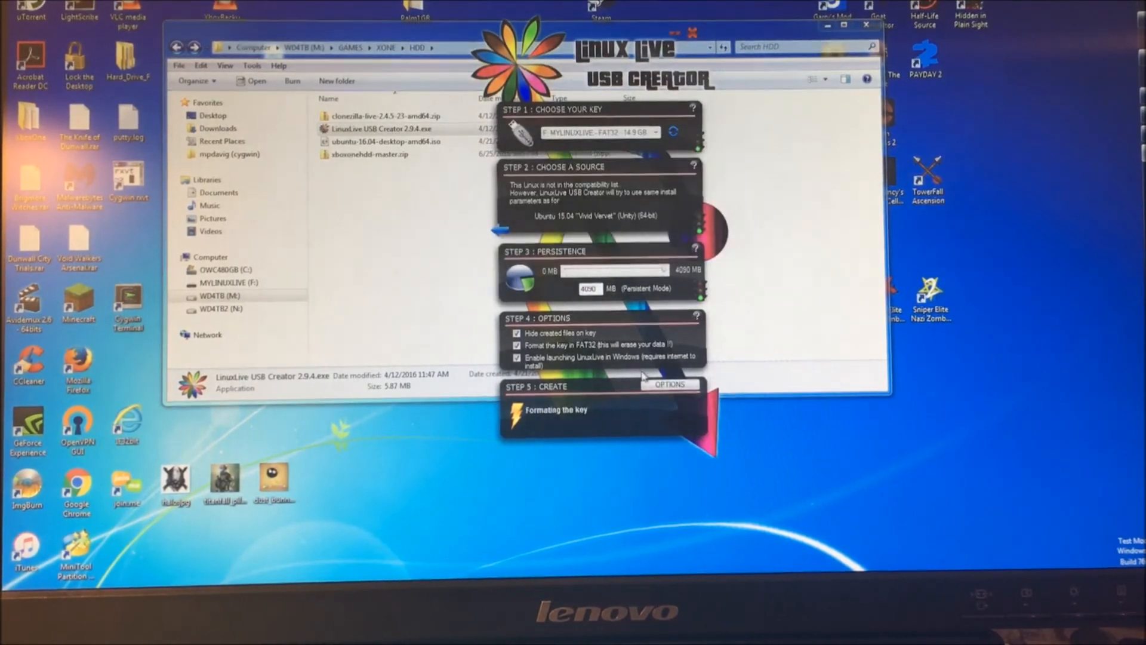